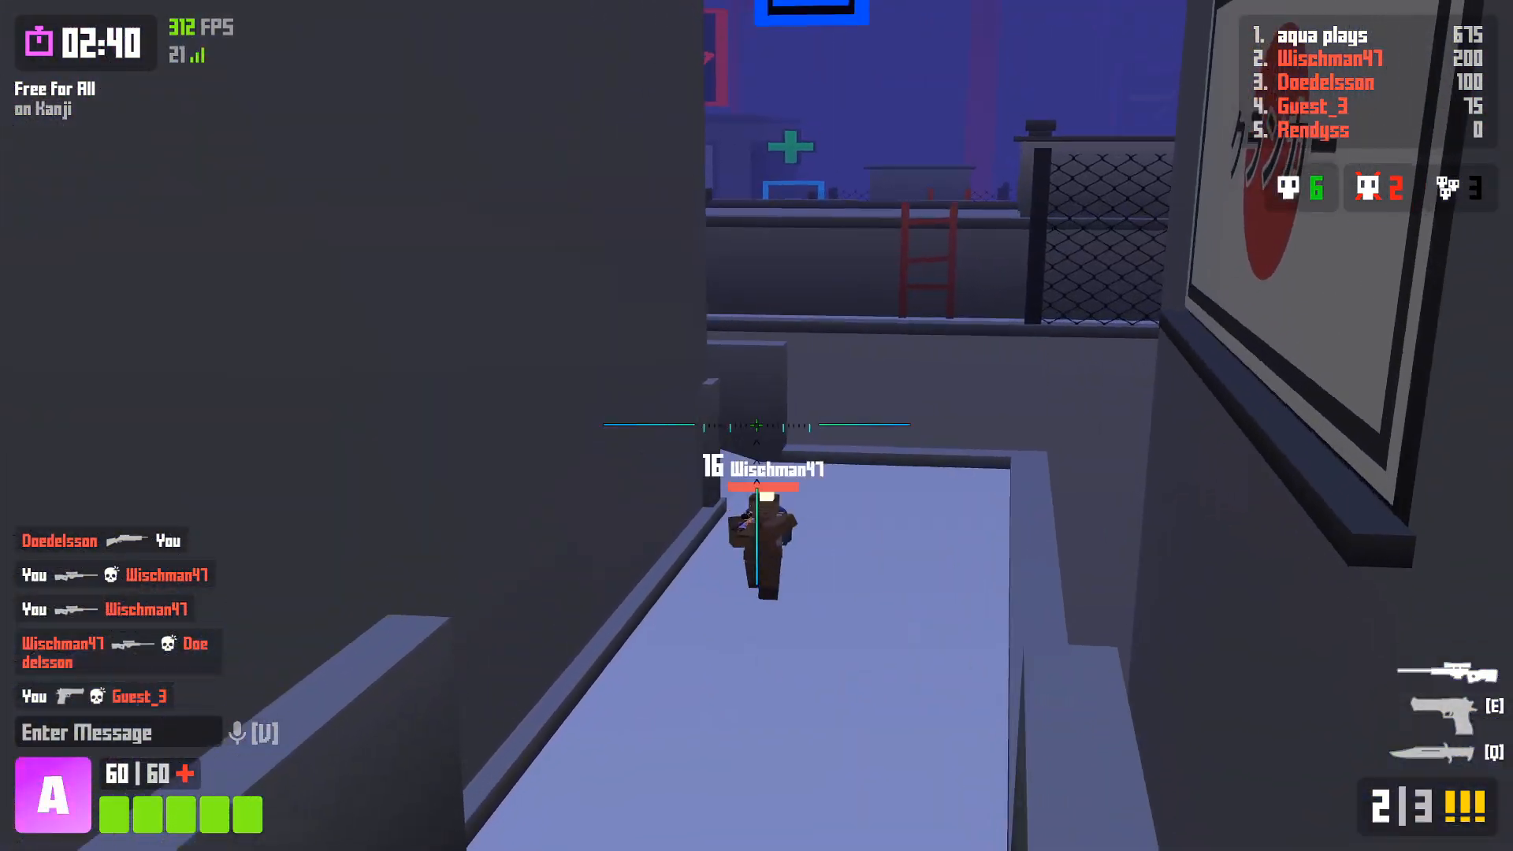
Step: Shoot at Wischman47 to finish the Krunker Free for All match before switching to Discord
click(757, 424)
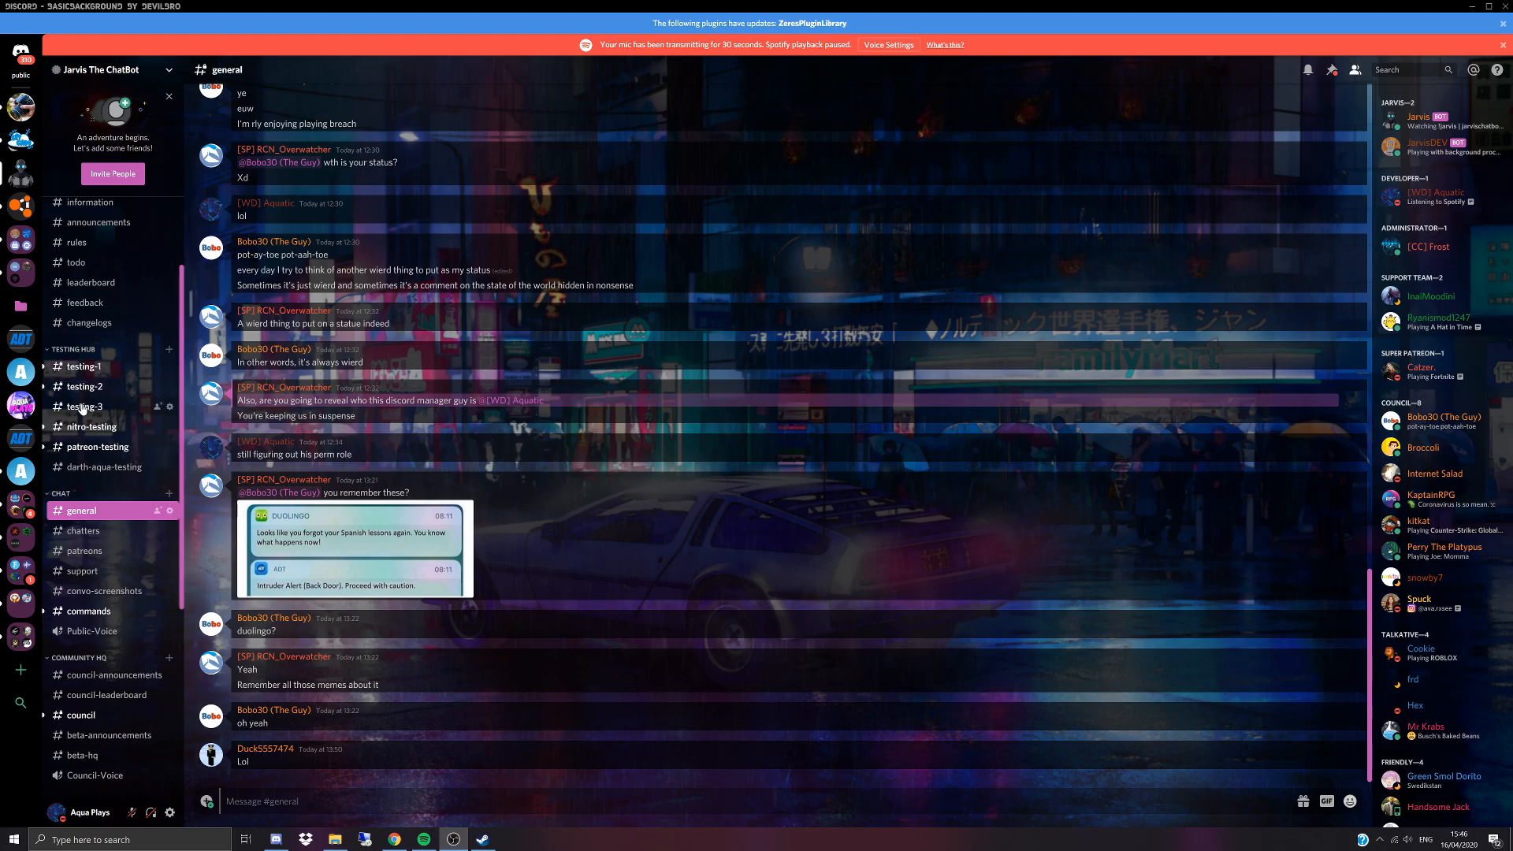
Step: Open #darth-aqua-testing on the Jarvis The ChatBot server to see Jarvis's 'Wotup' reply
click(104, 467)
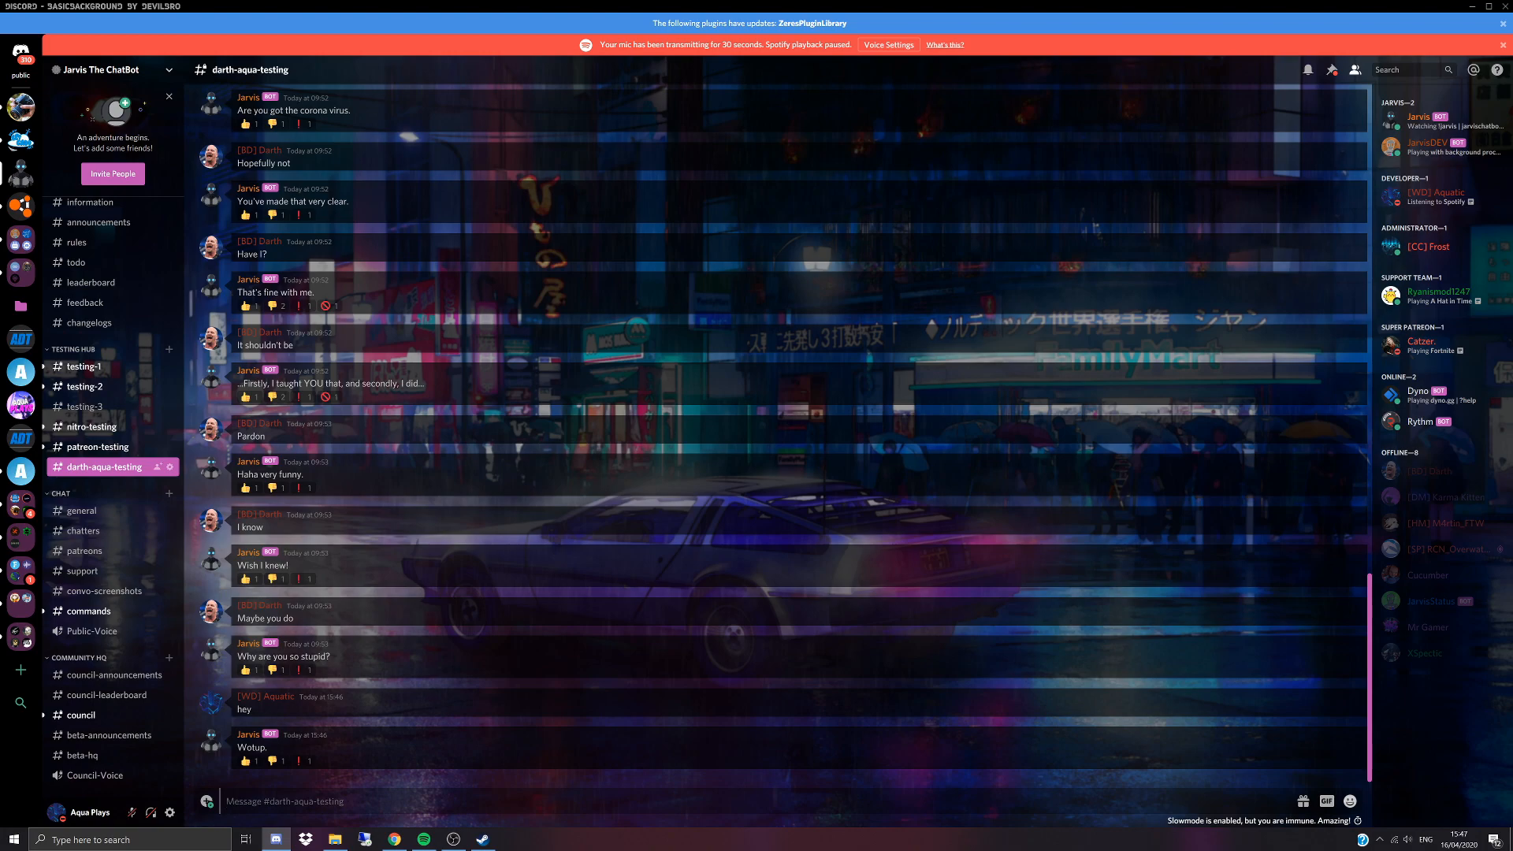
Step: Send 'how are you' to Jarvis in #darth-aqua-testing
text(how ar)
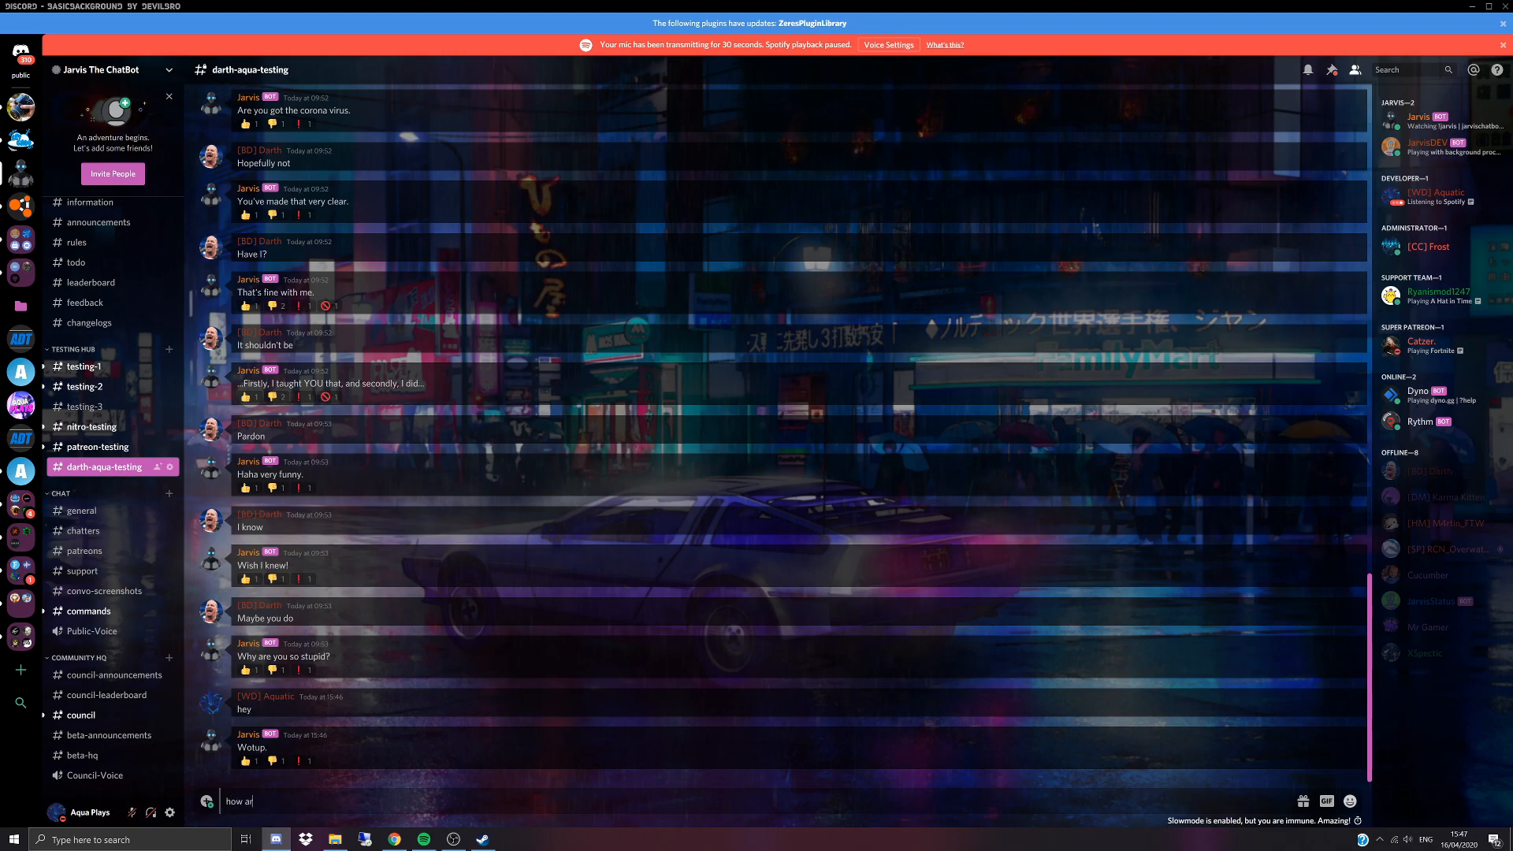
key(enter)
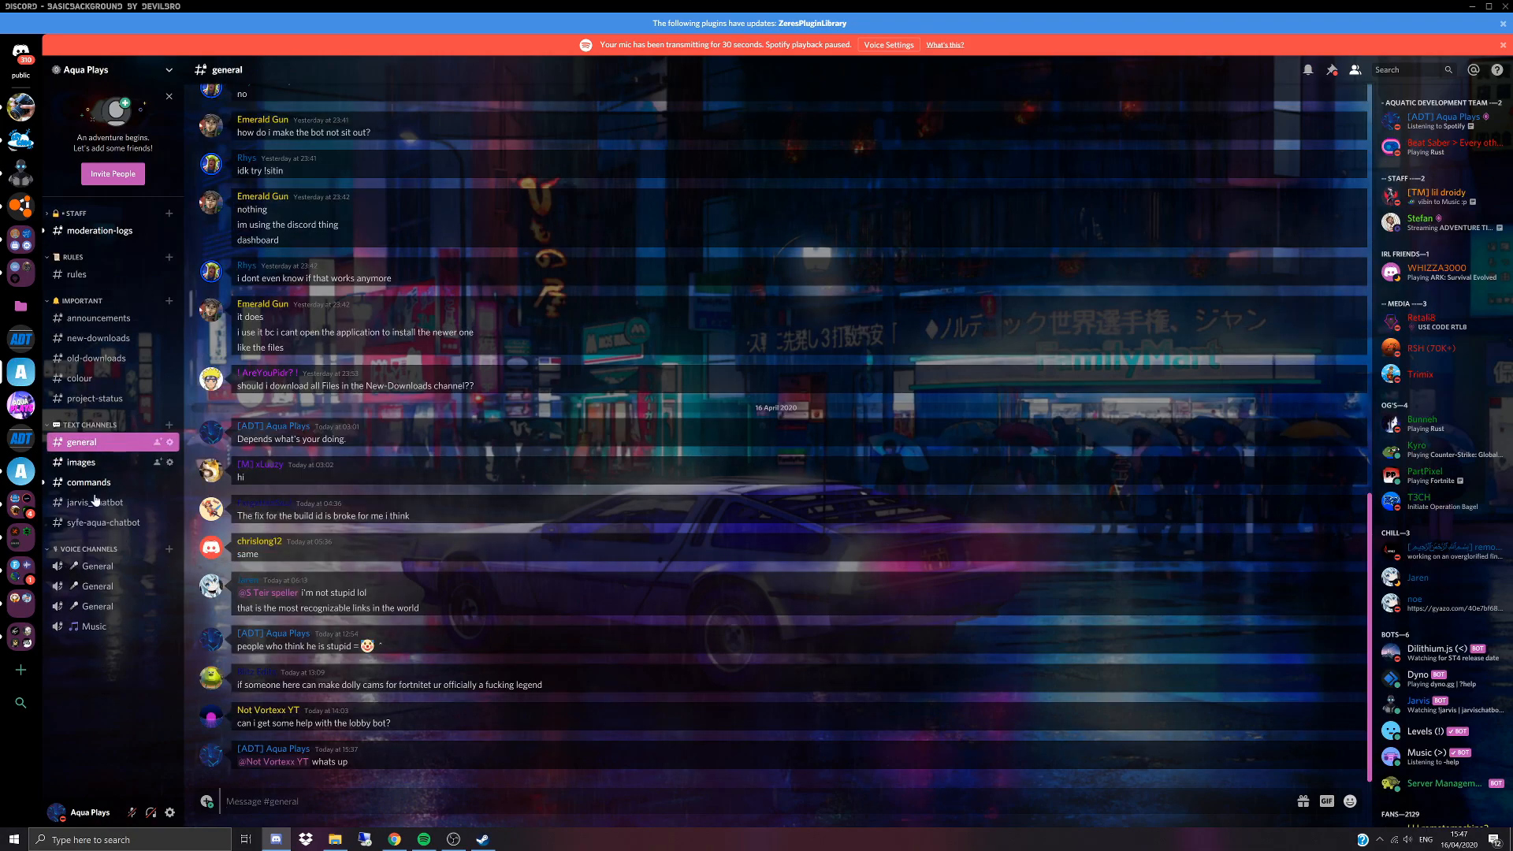
Step: Open the #jarvis_chatbot channel on the Aqua Plays server
click(95, 502)
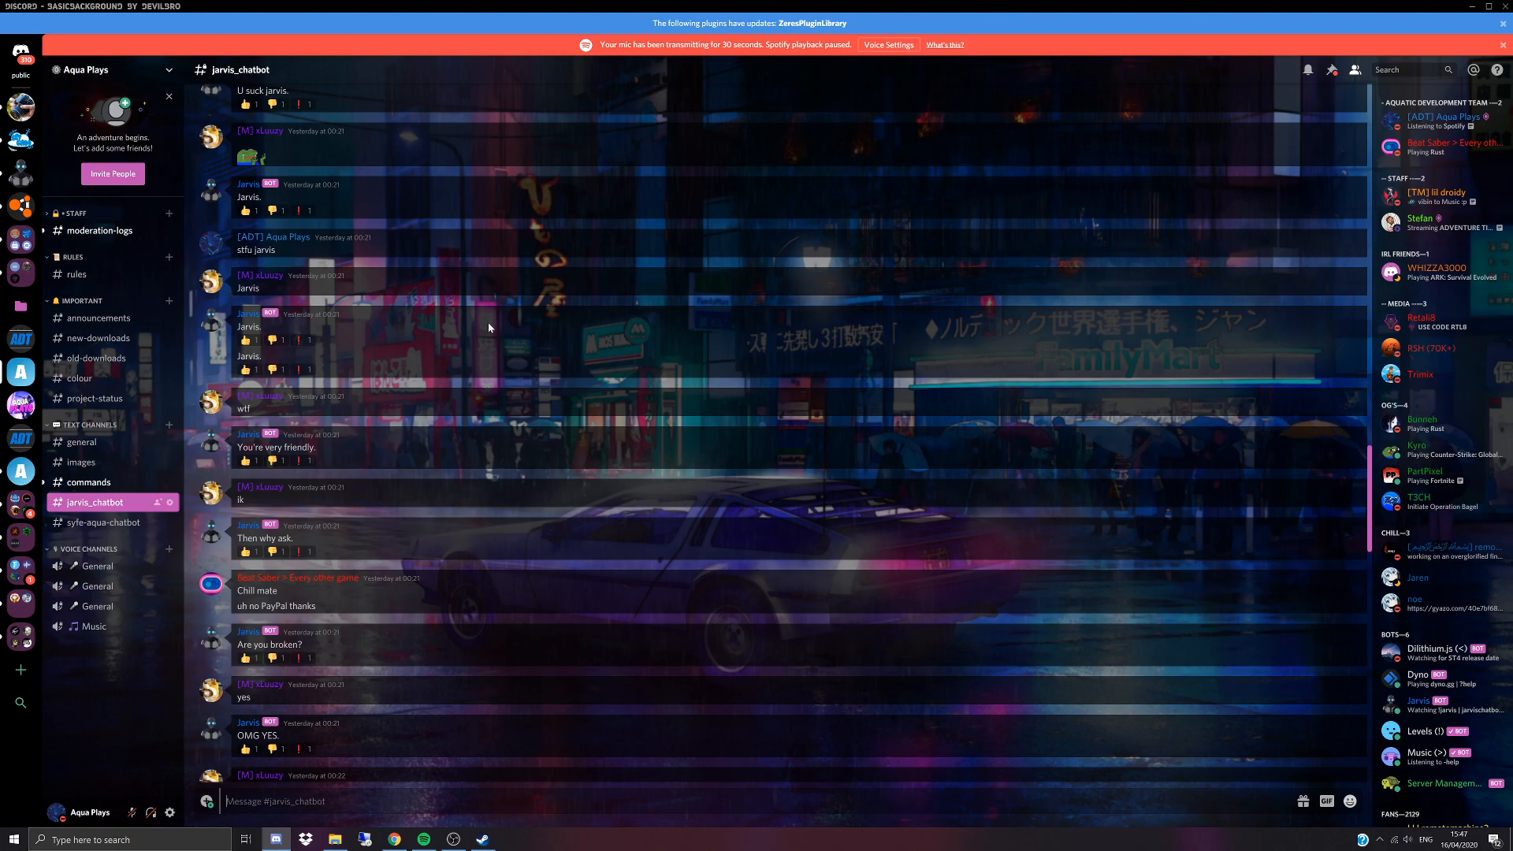
mouse_move(453, 292)
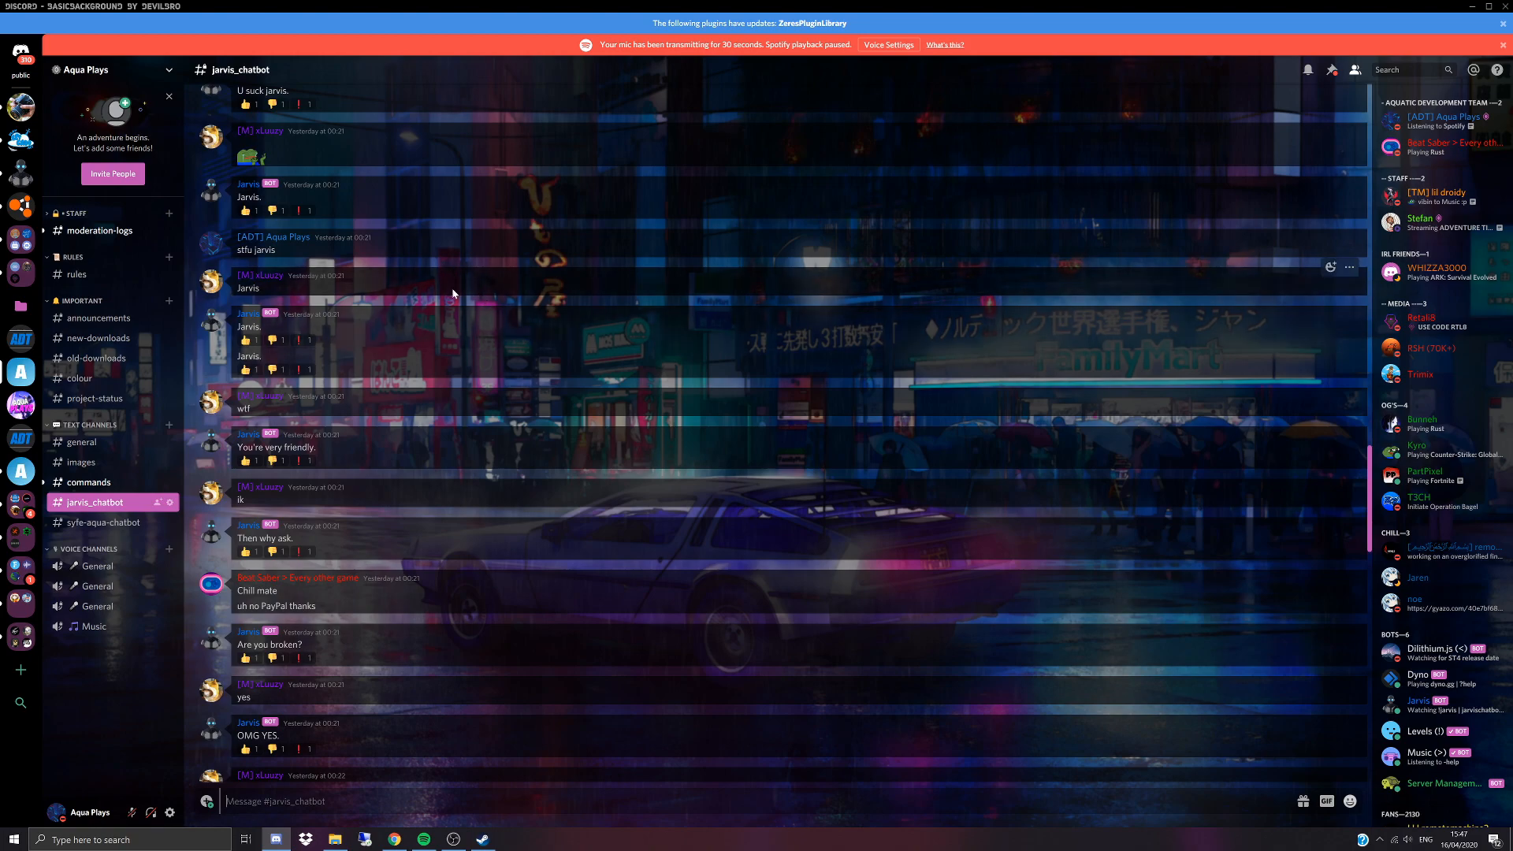
mouse_move(456, 280)
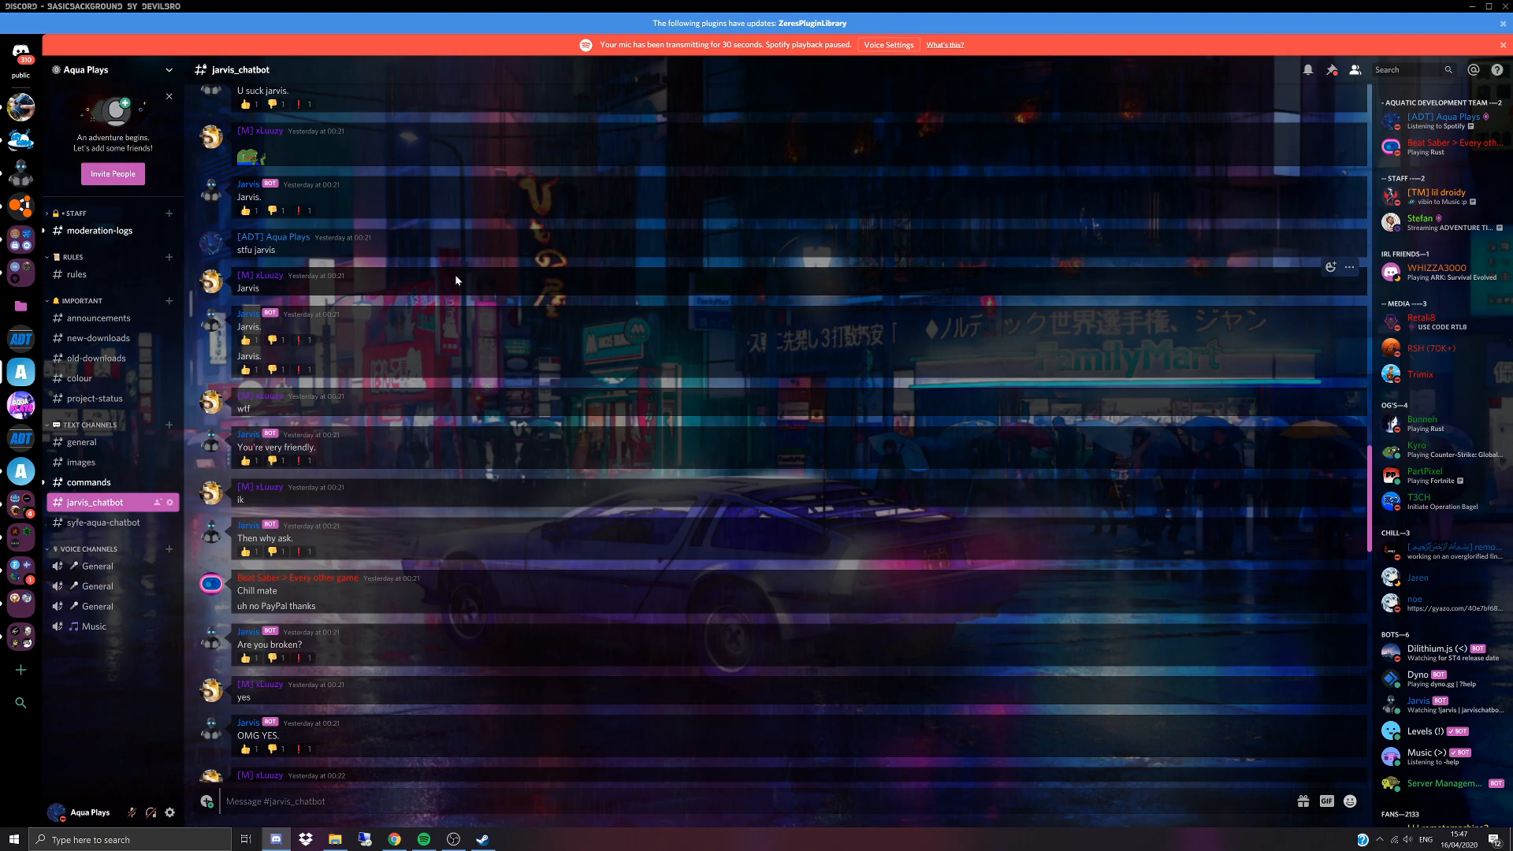
mouse_move(163, 233)
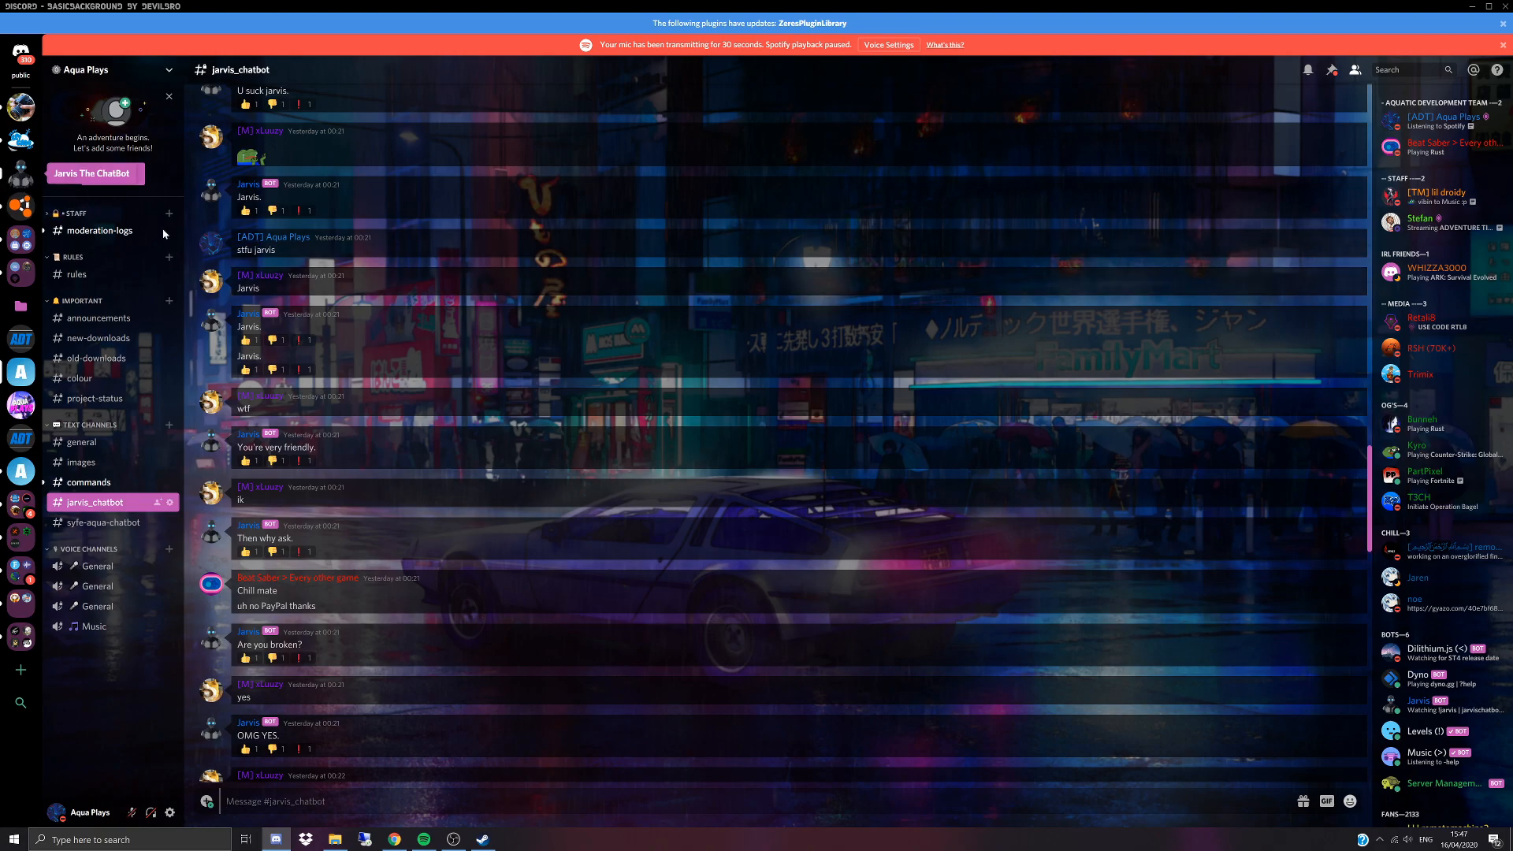
Step: Return to the Jarvis The ChatBot server and open its #information channel
click(19, 404)
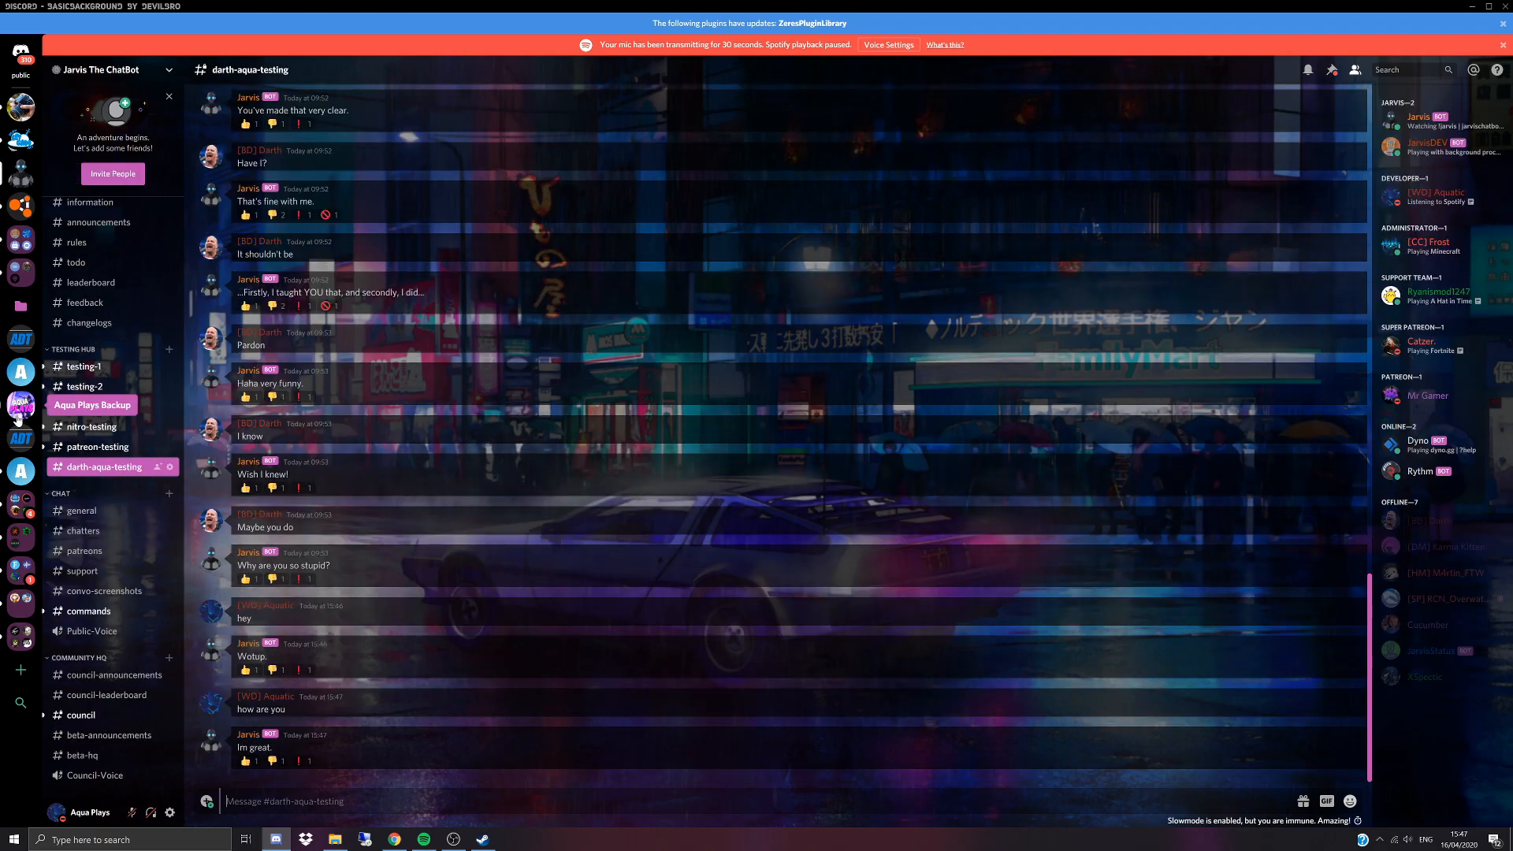
click(89, 202)
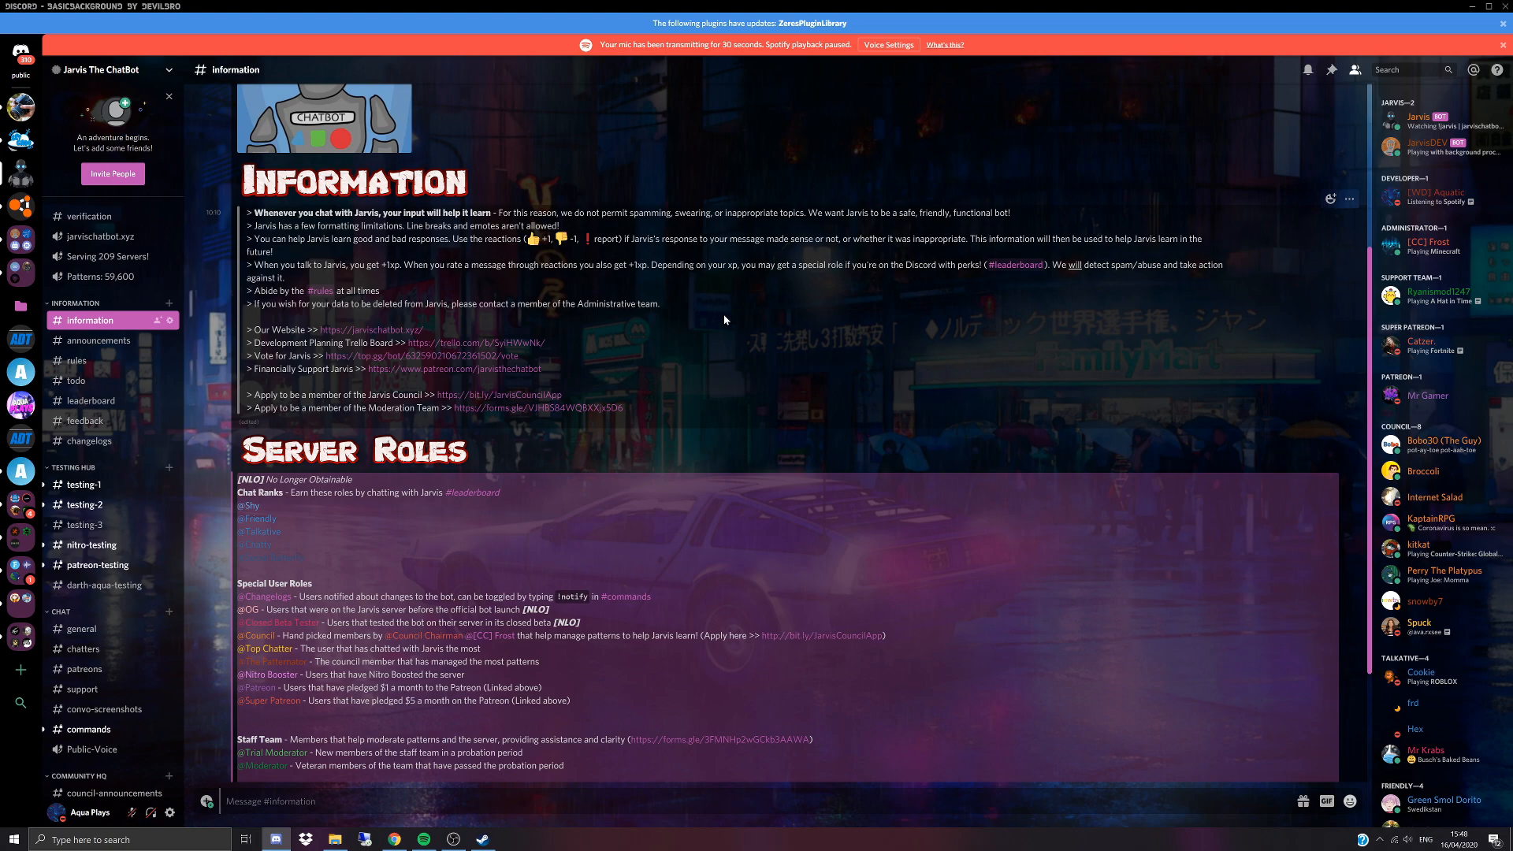
mouse_move(741, 317)
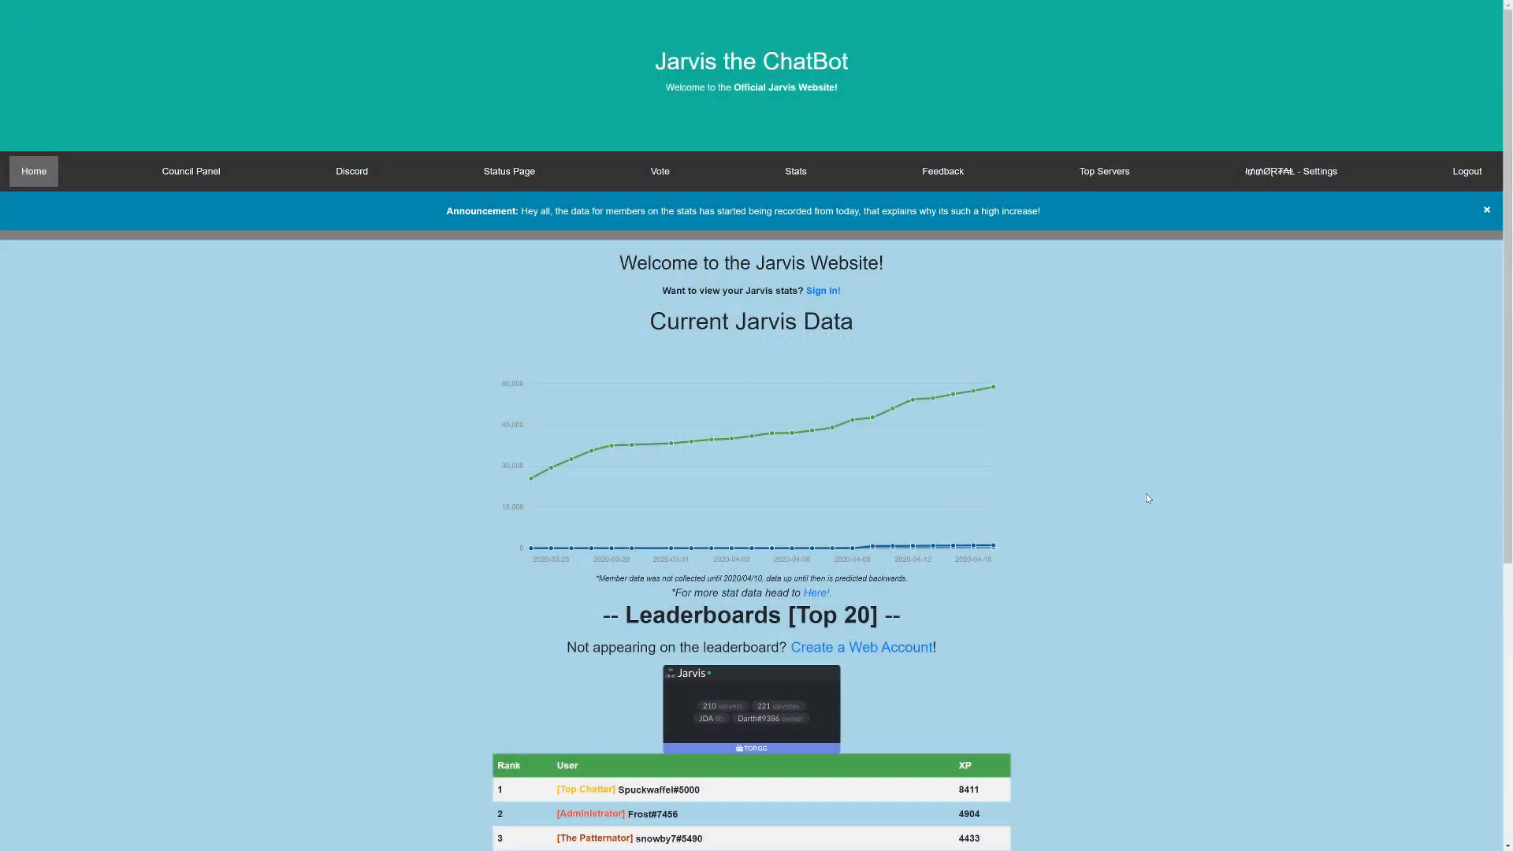
Step: Scroll to the leaderboard and open Jarvis's top.gg listing (221 upvotes, 209 servers)
scroll(down, 3)
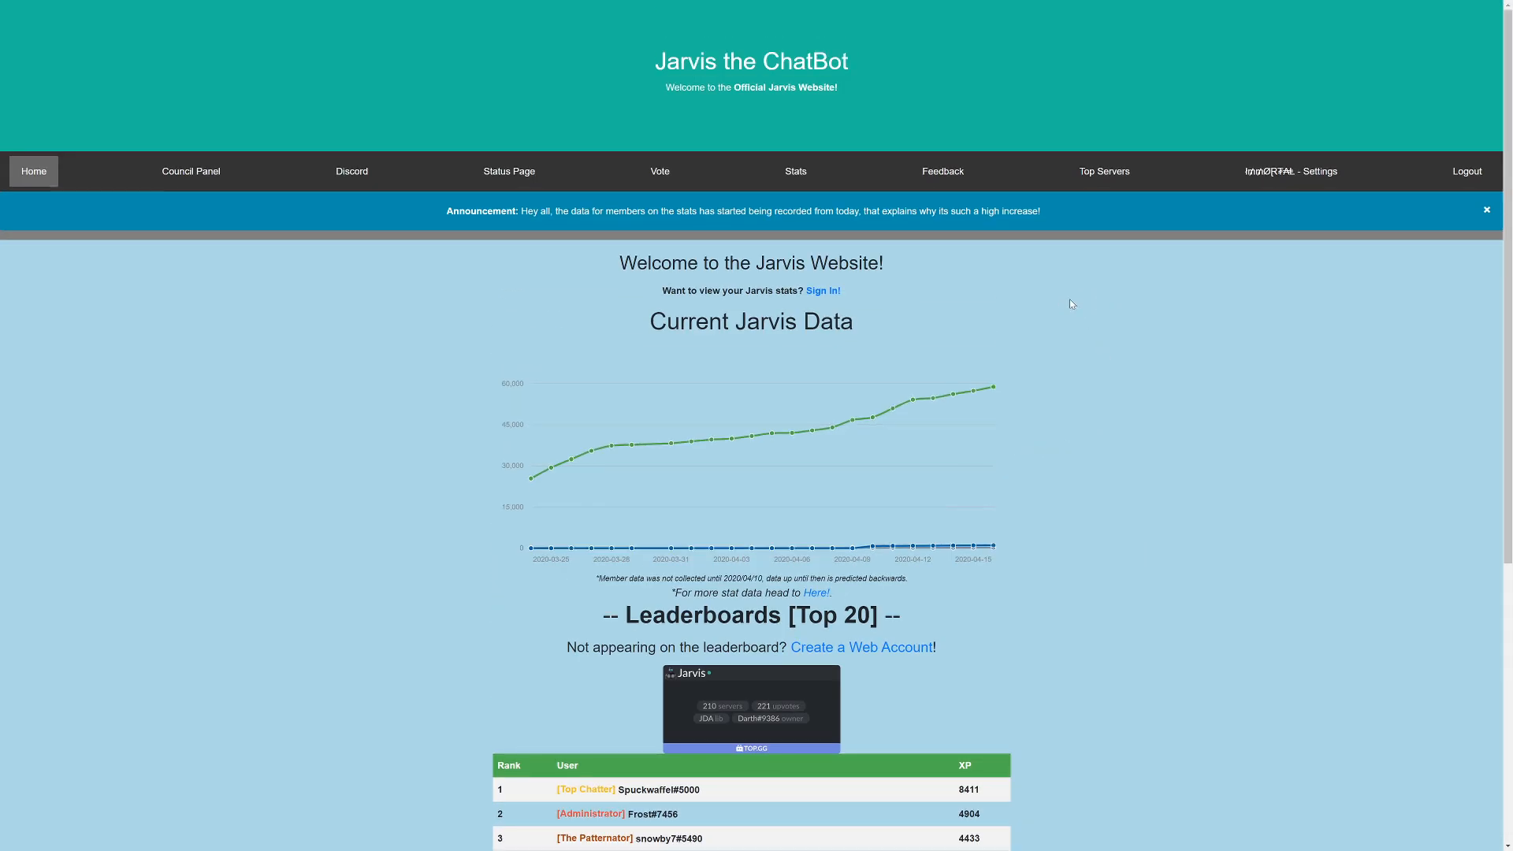
mouse_move(932, 396)
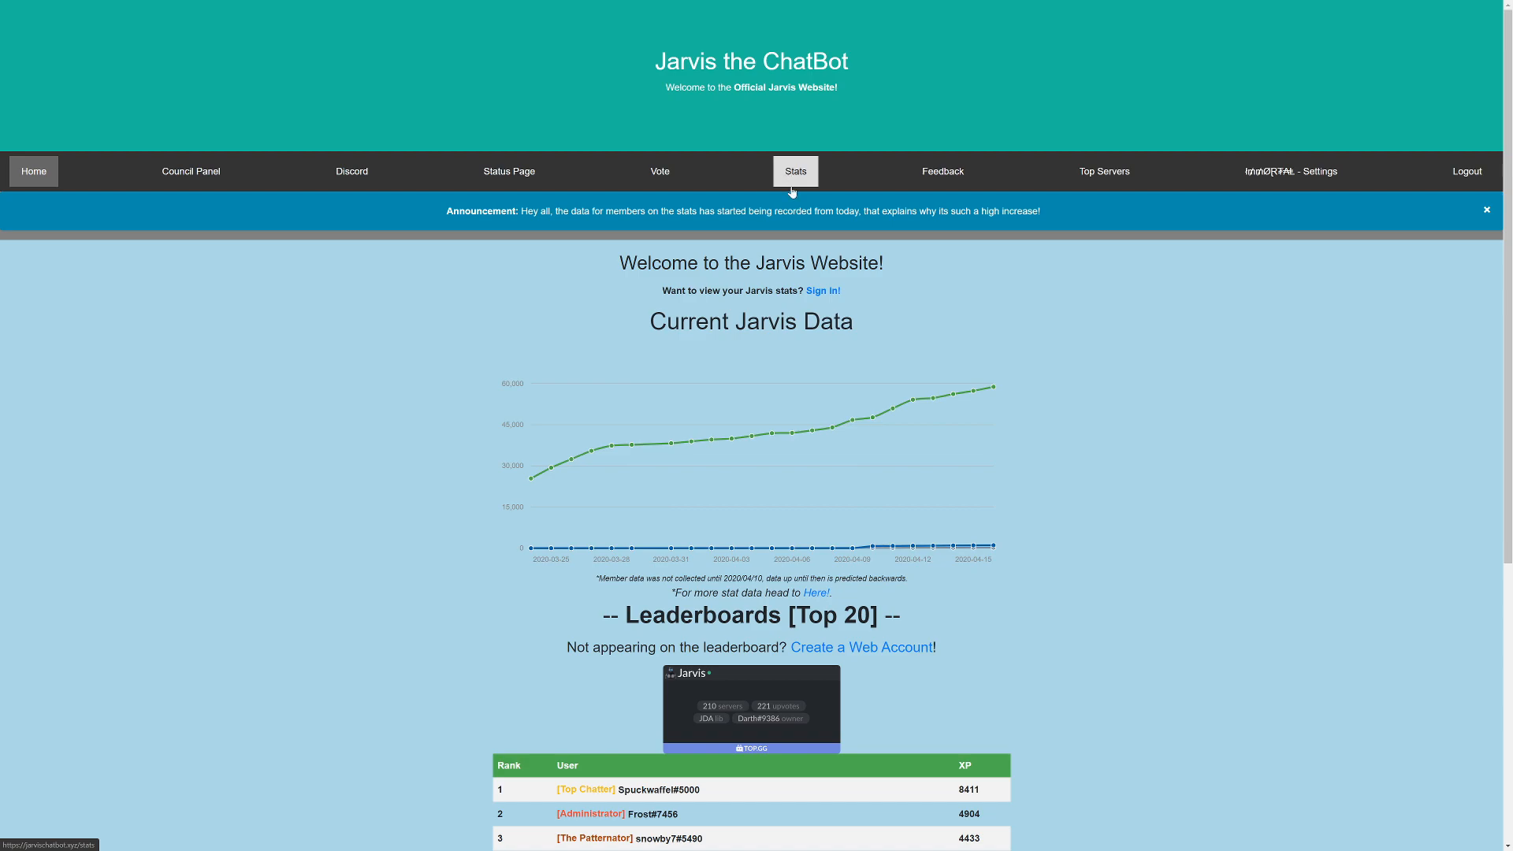
scroll(down, 3)
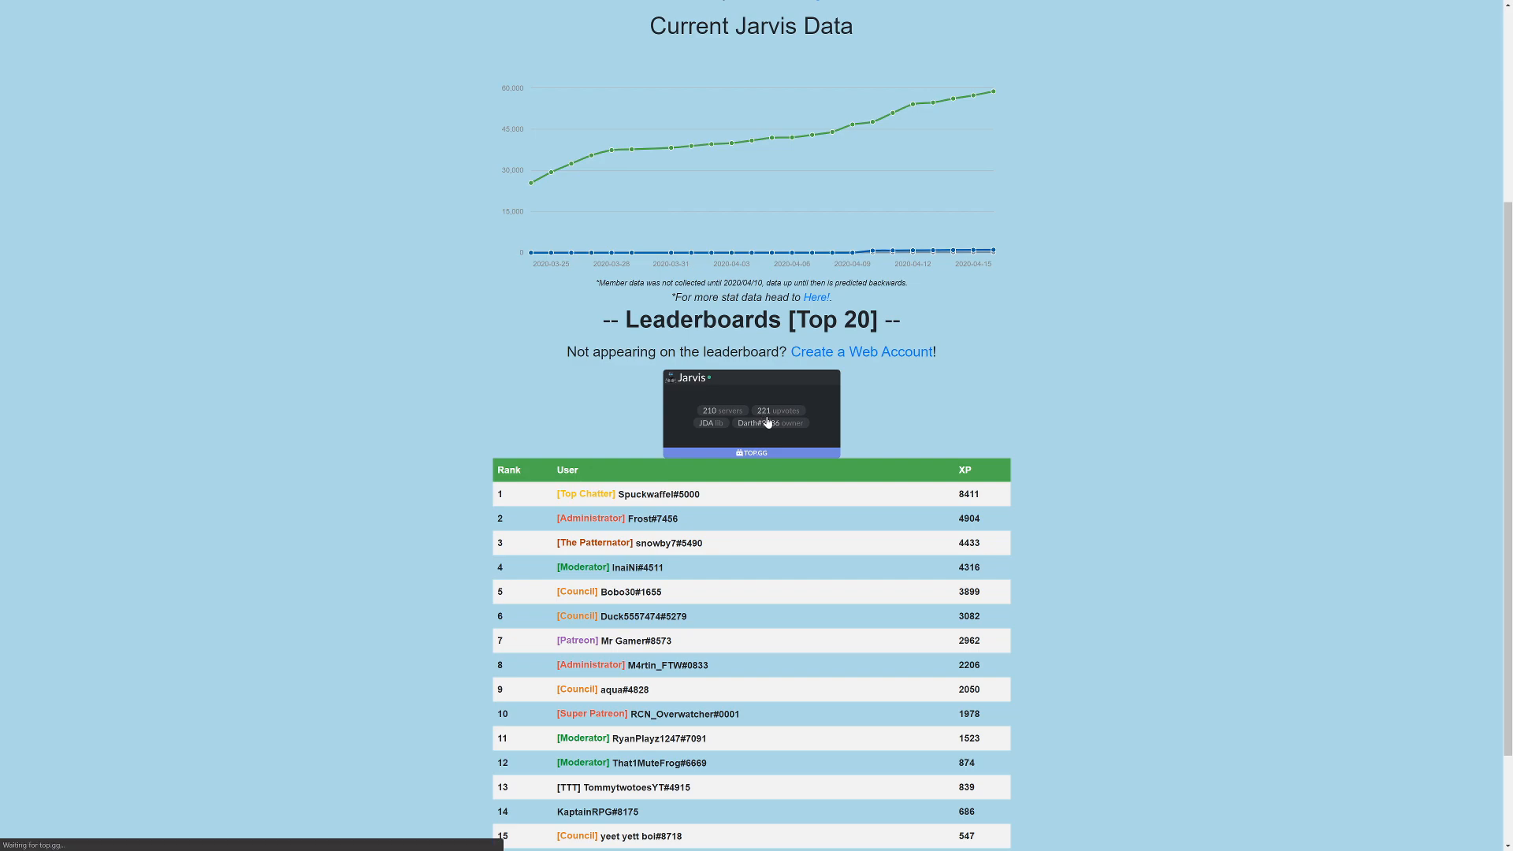
click(751, 413)
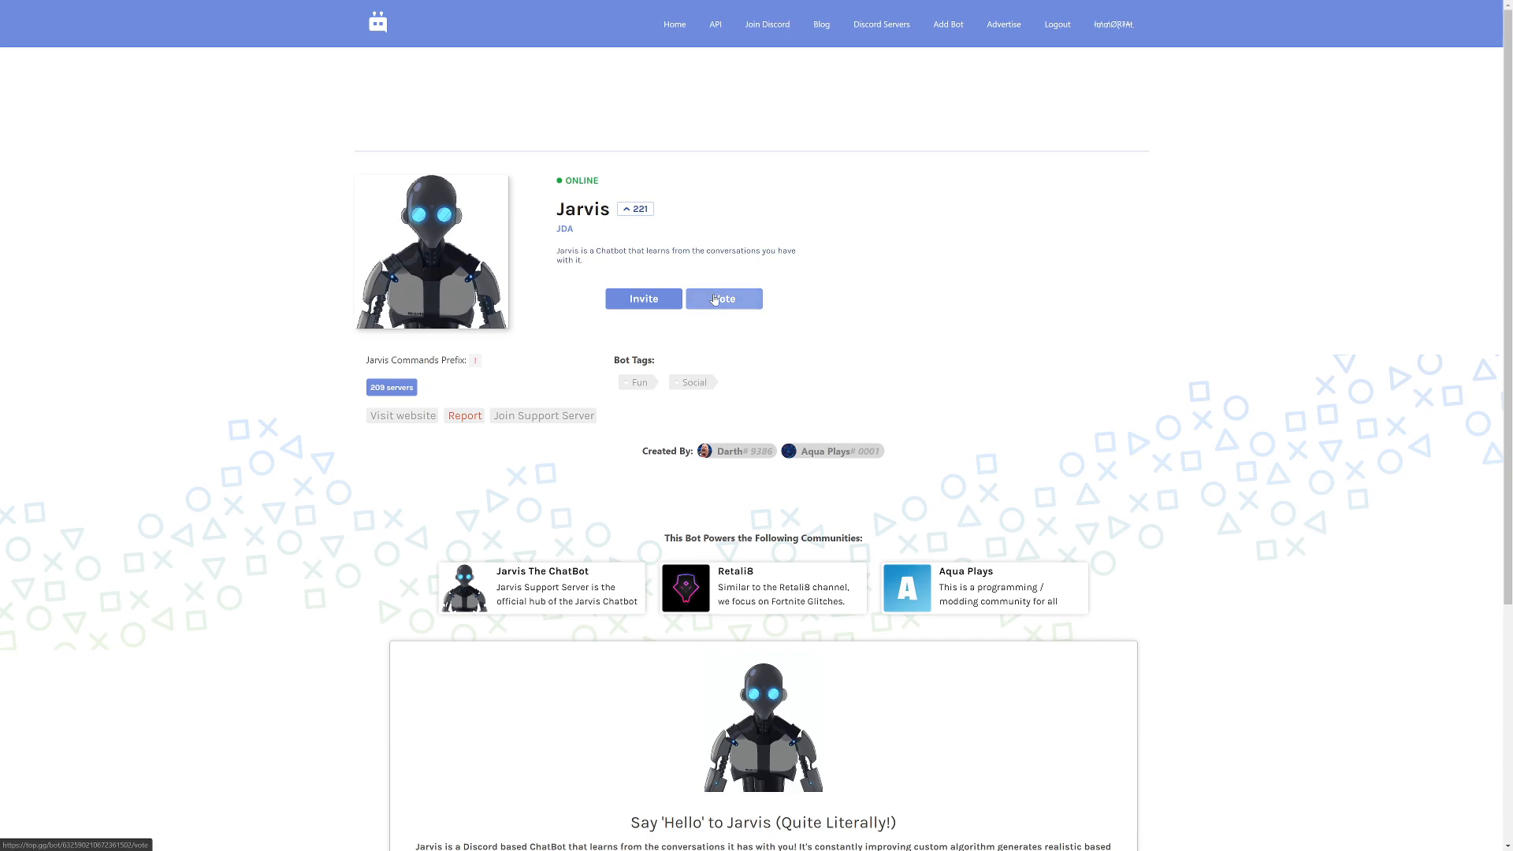
Step: Vote for Jarvis on top.gg and return to the Jarvis website home page
click(723, 298)
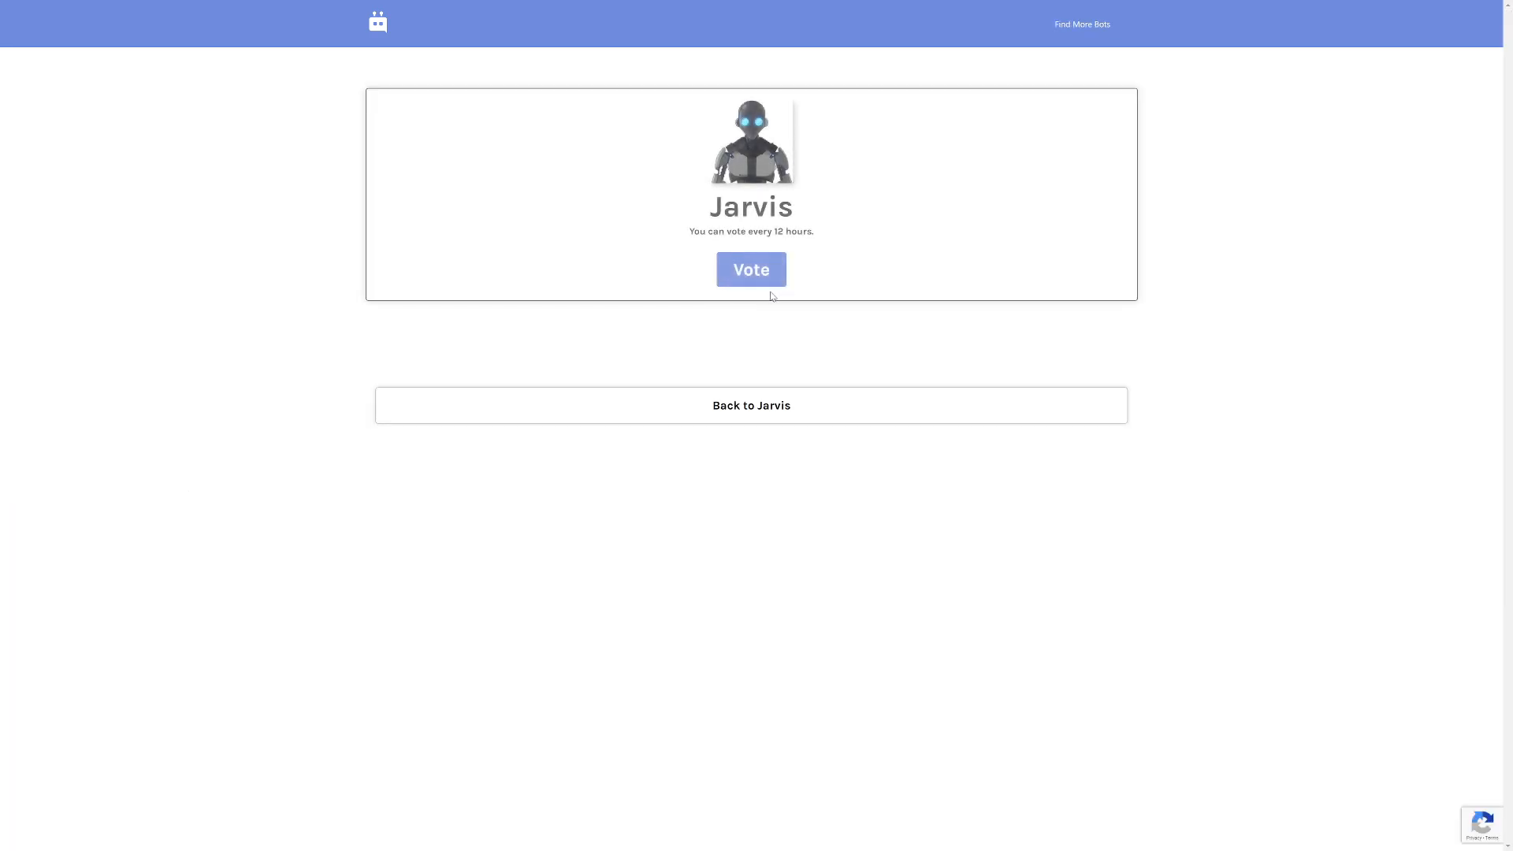
click(751, 269)
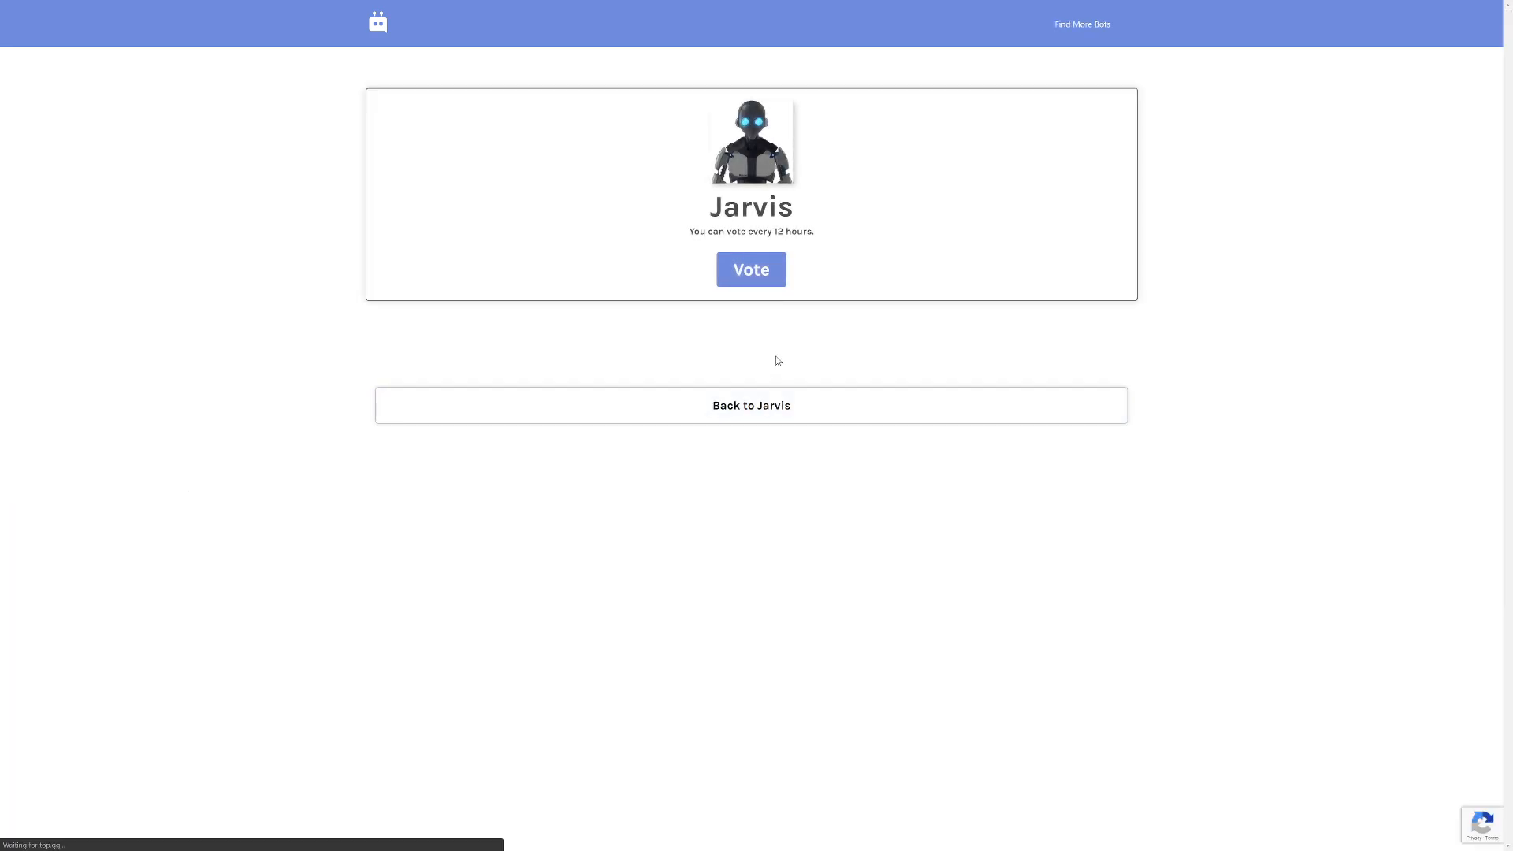
click(751, 270)
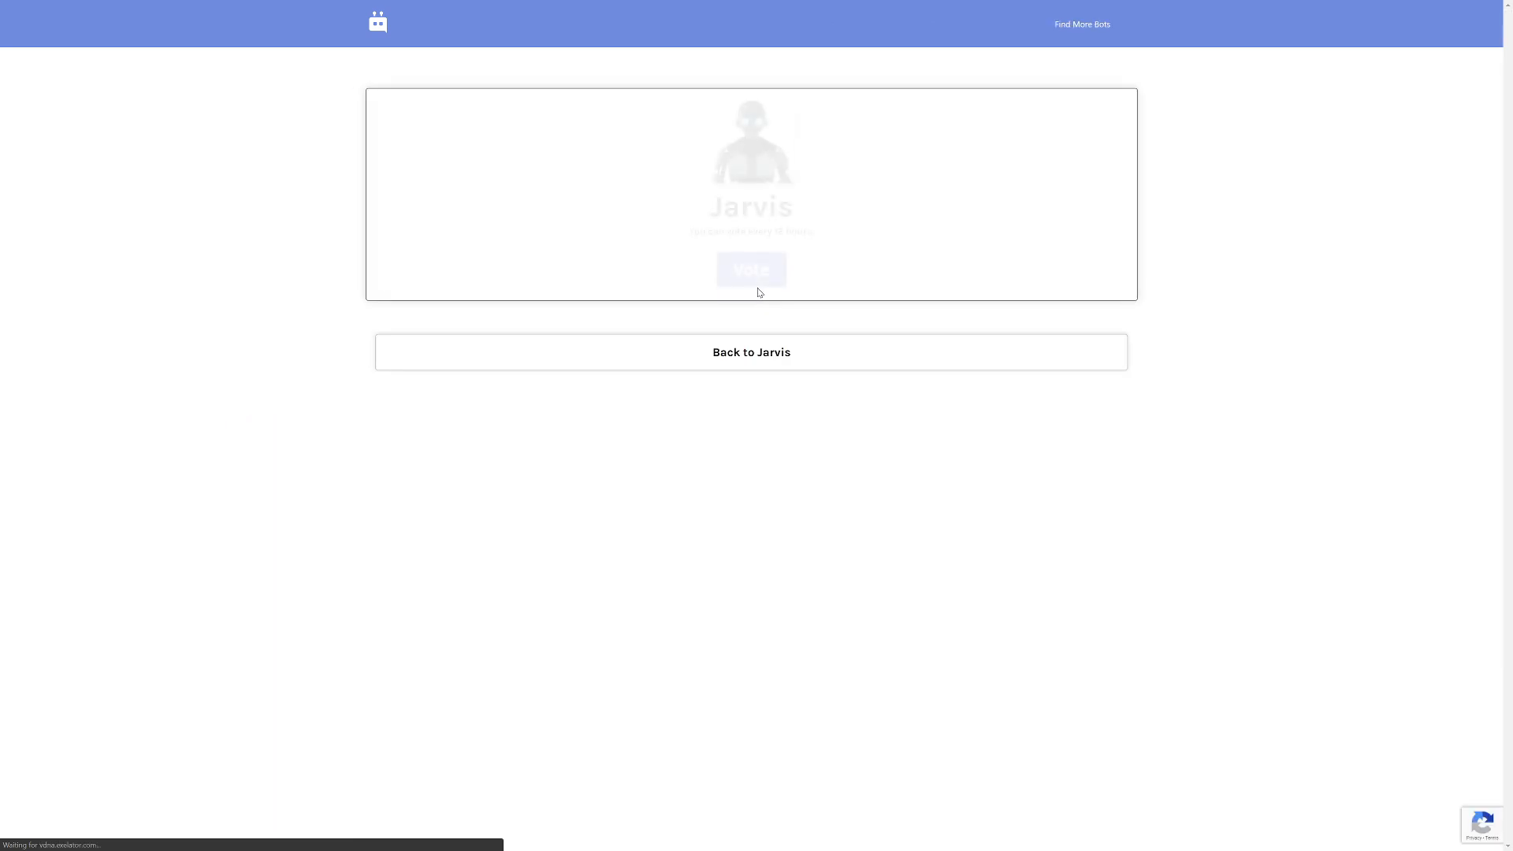
click(751, 352)
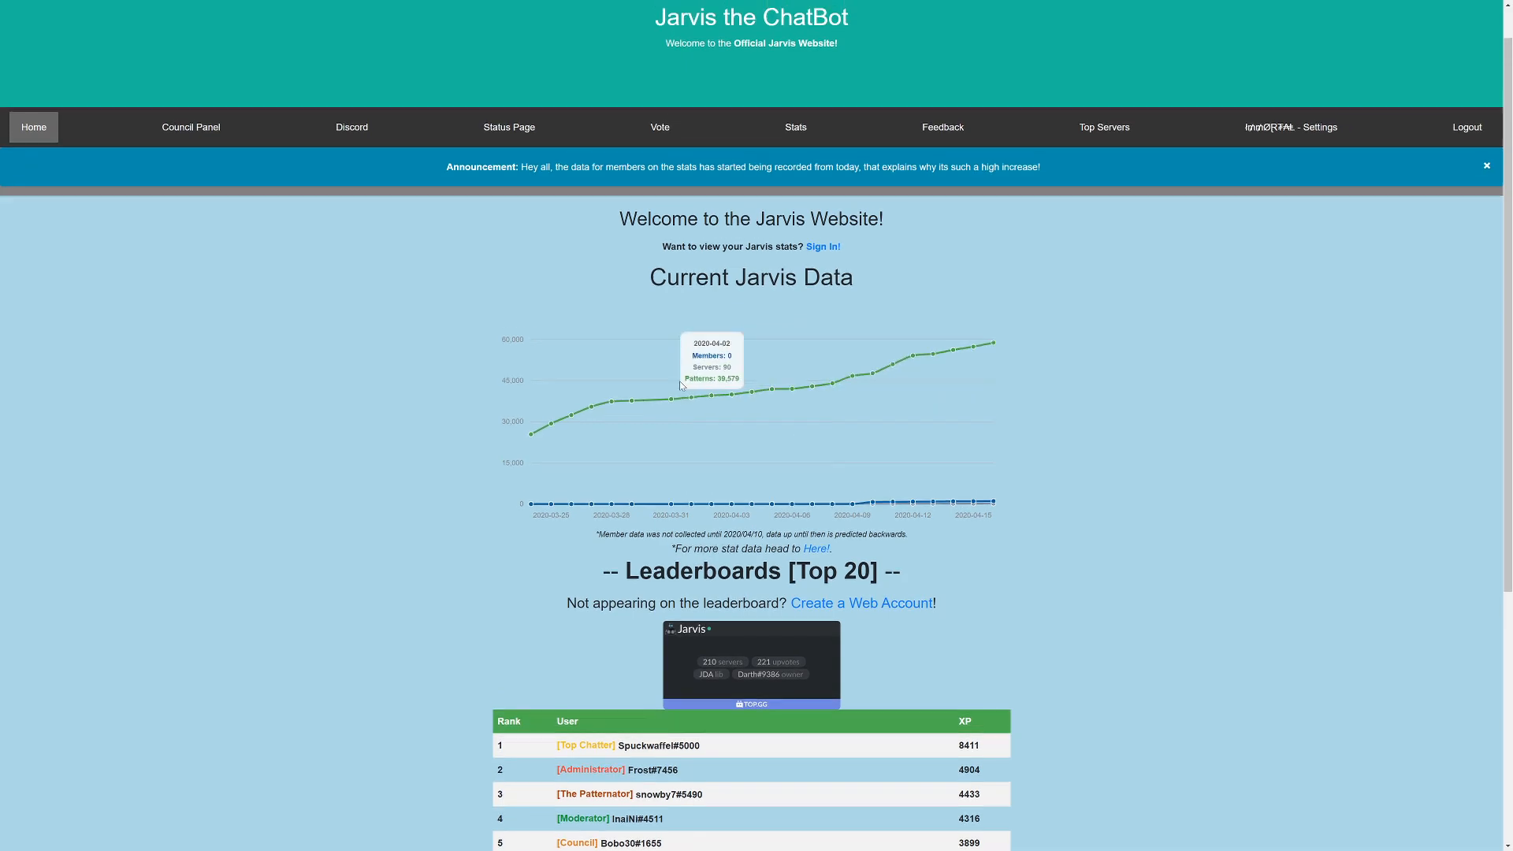
Step: View the member, server and pattern growth charts on the Jarvis Stats page
click(795, 126)
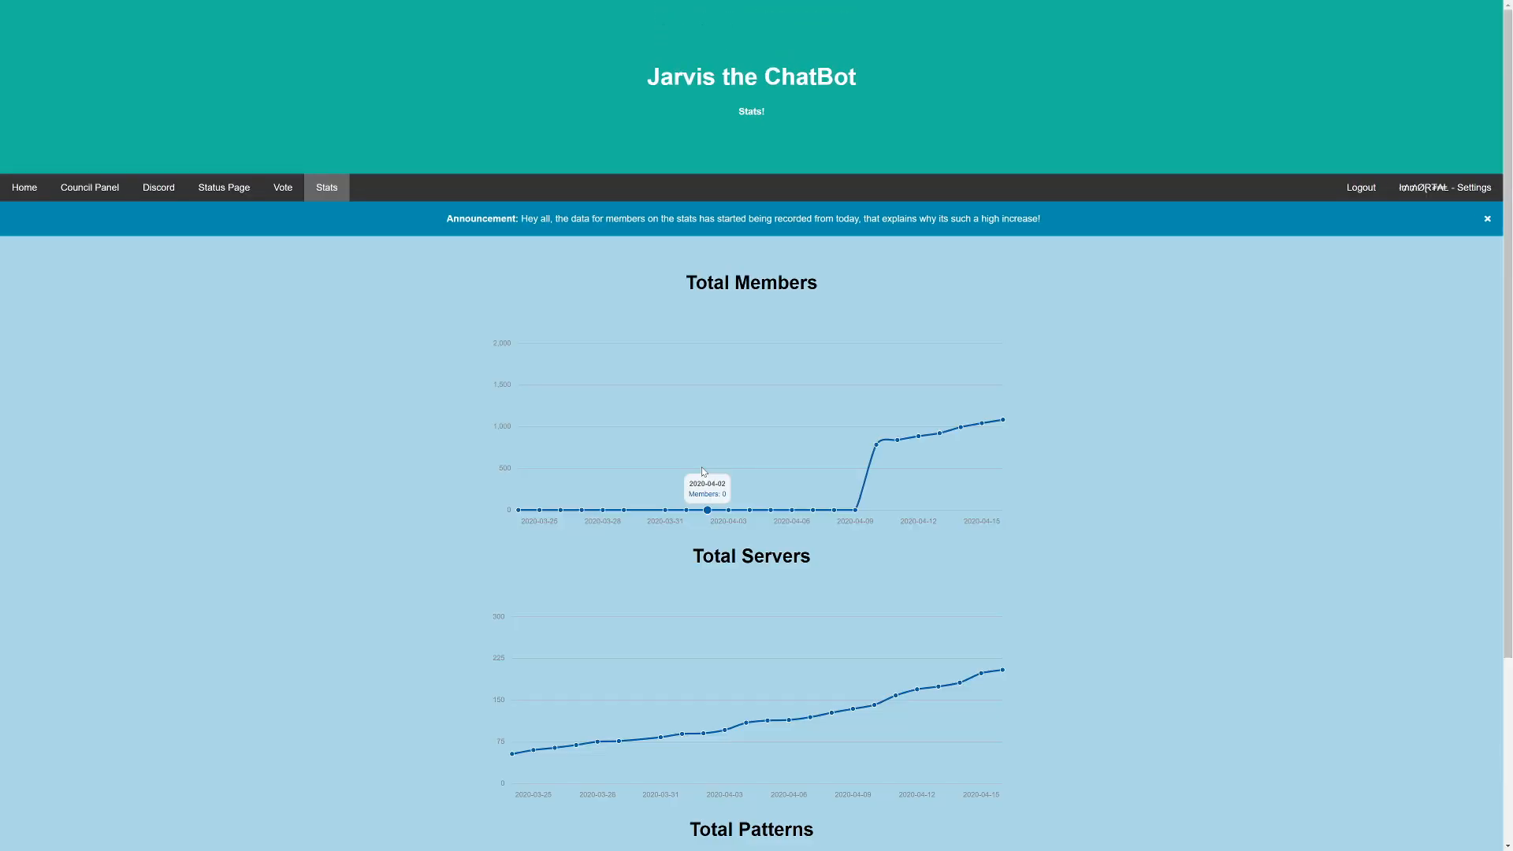
scroll(down, 3)
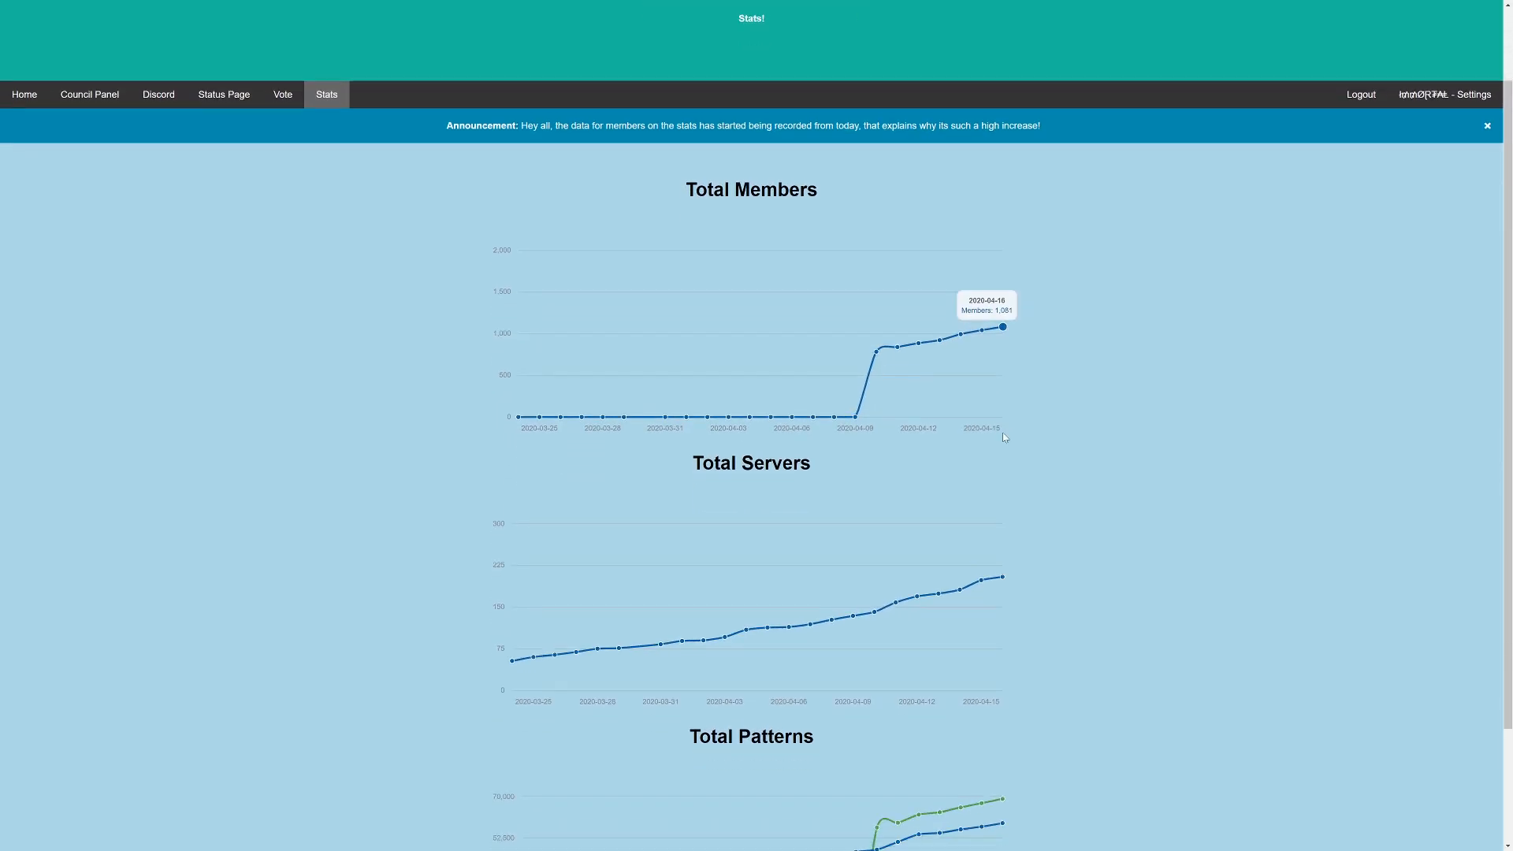
scroll(down, 3)
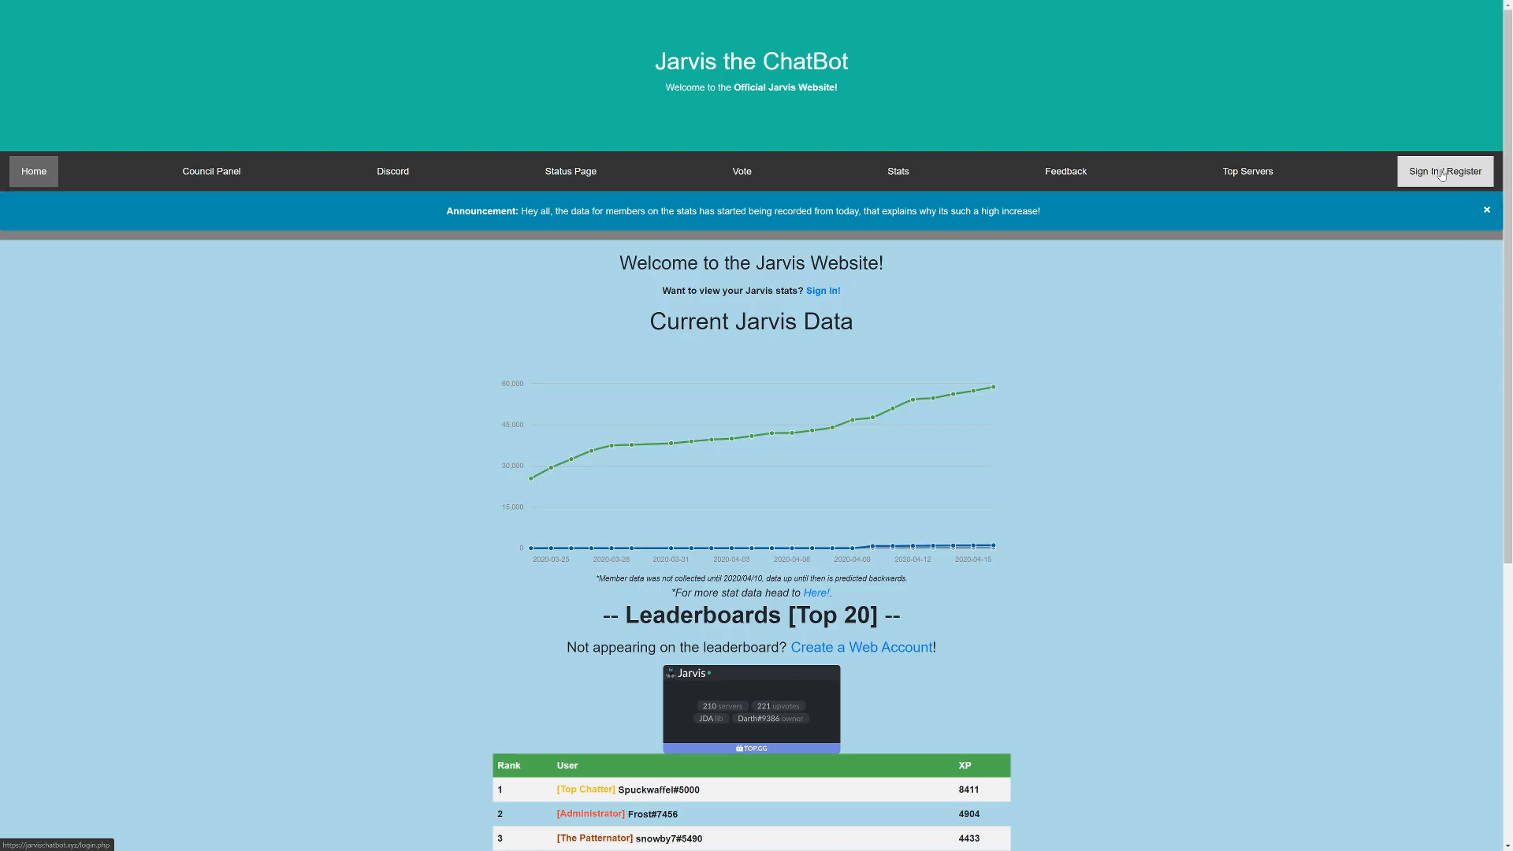
Step: Sign in to the Jarvis website by authorizing Jarvis on the Discord permission screen
click(1444, 171)
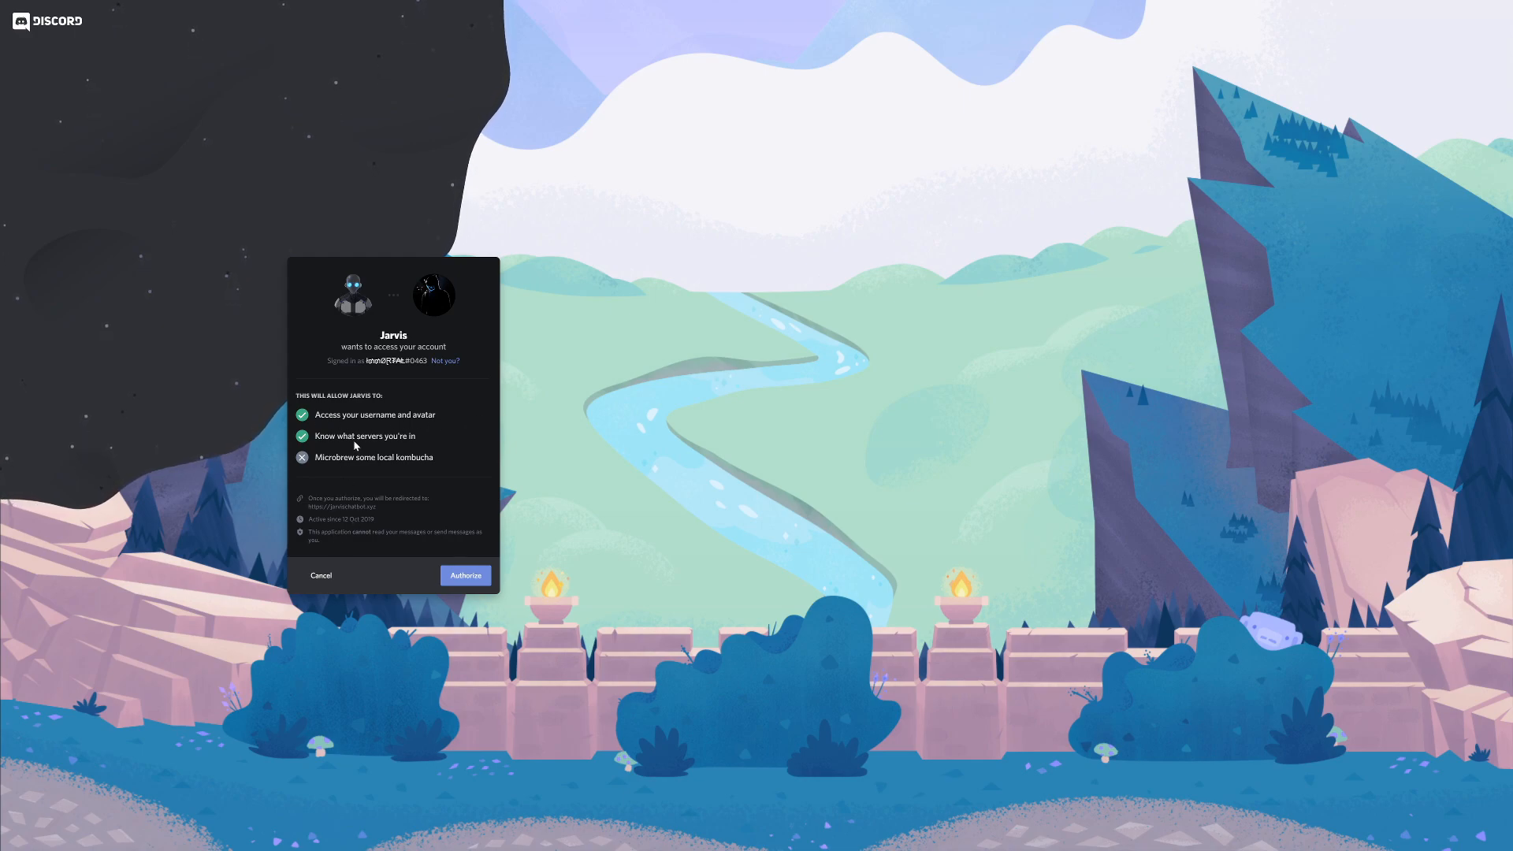
click(464, 575)
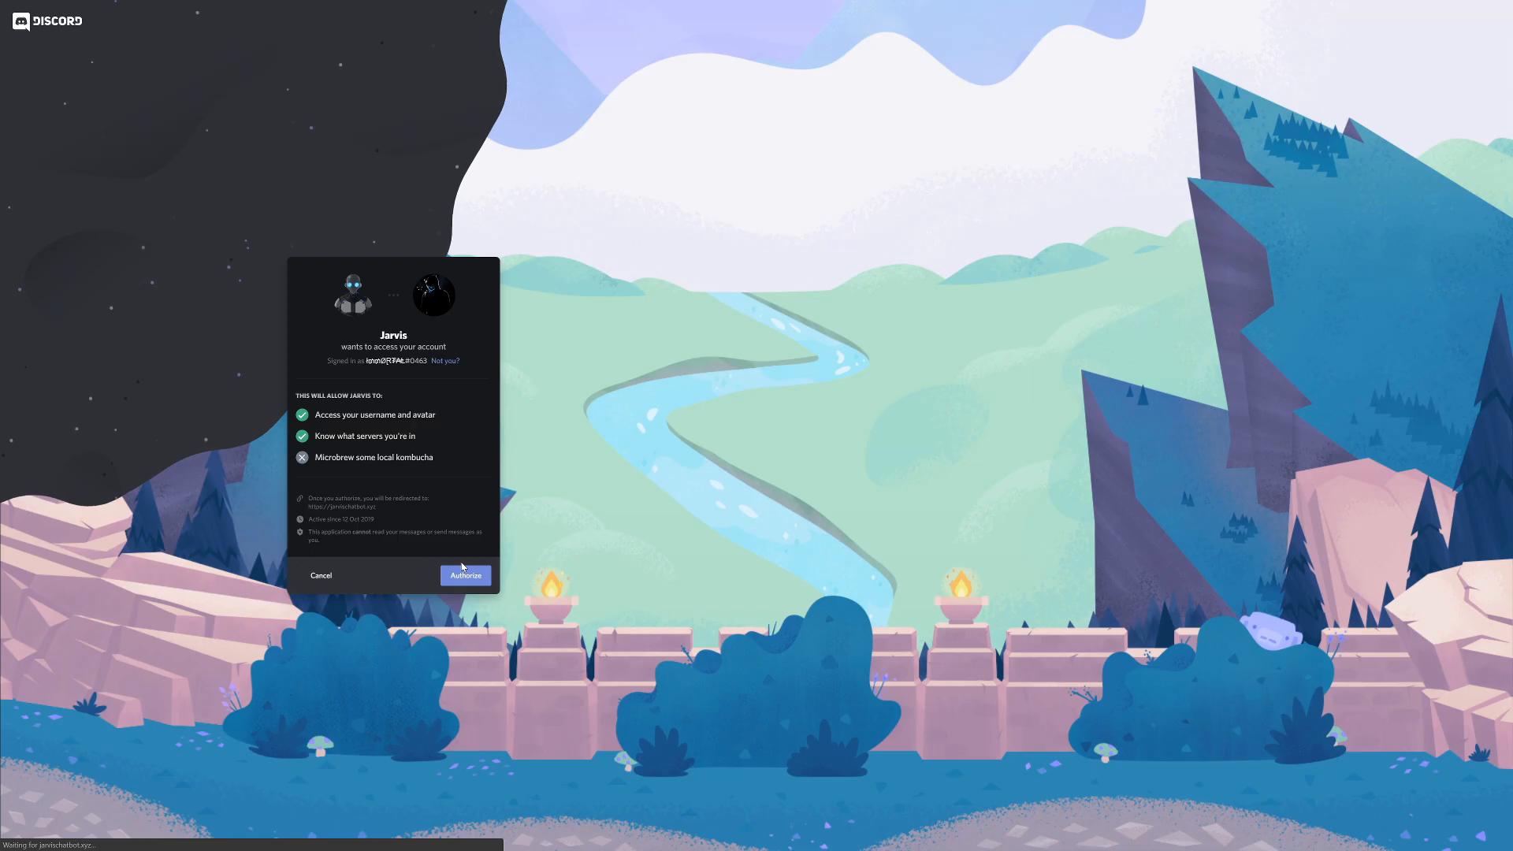
click(464, 575)
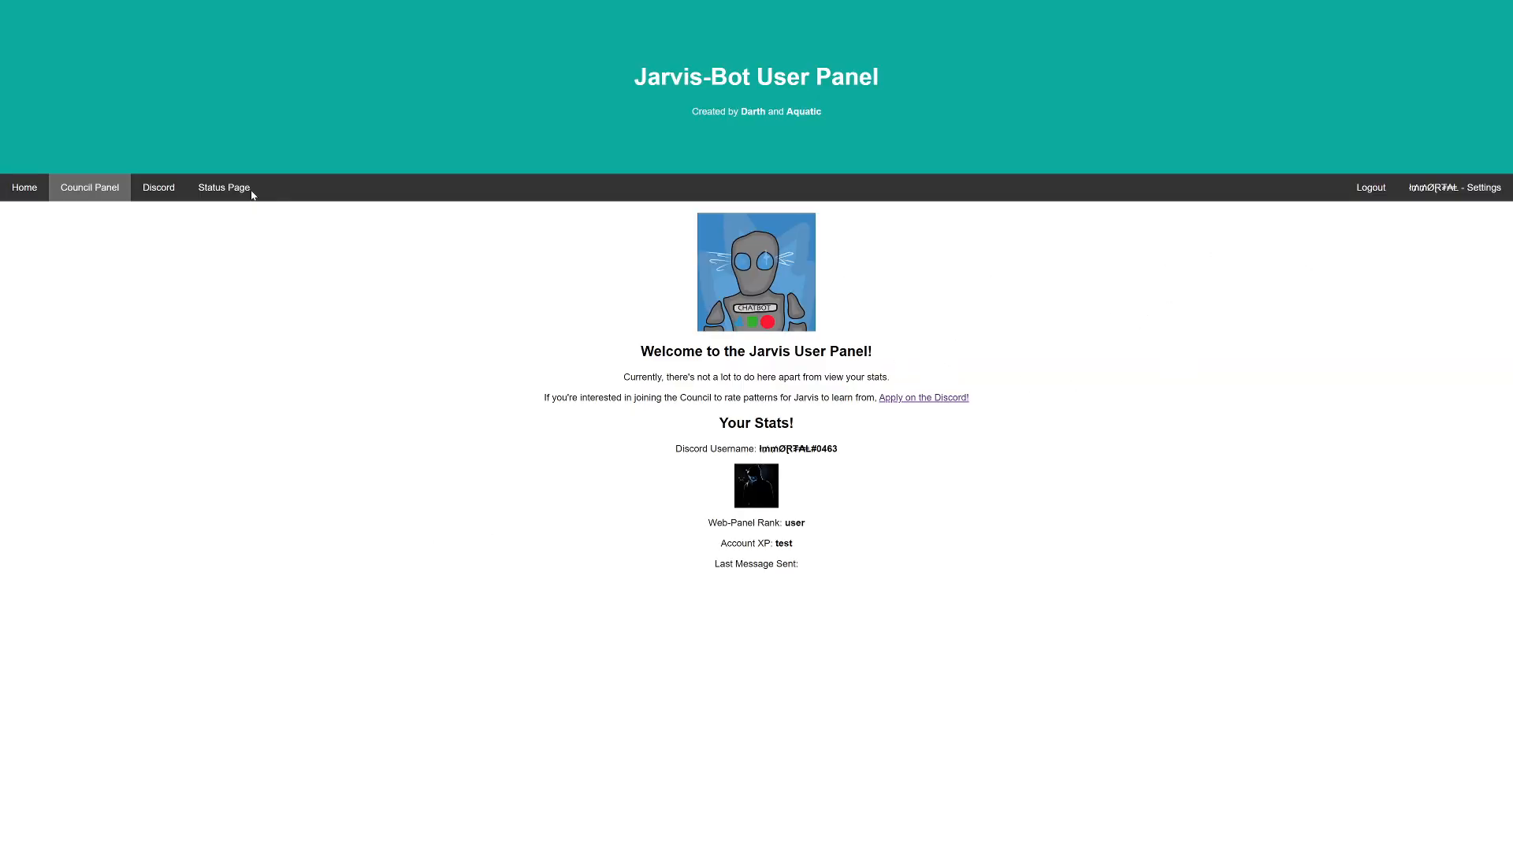
Step: Browse the Top Servers ranking, then view Settings listing FnRebirth and a test server
click(25, 187)
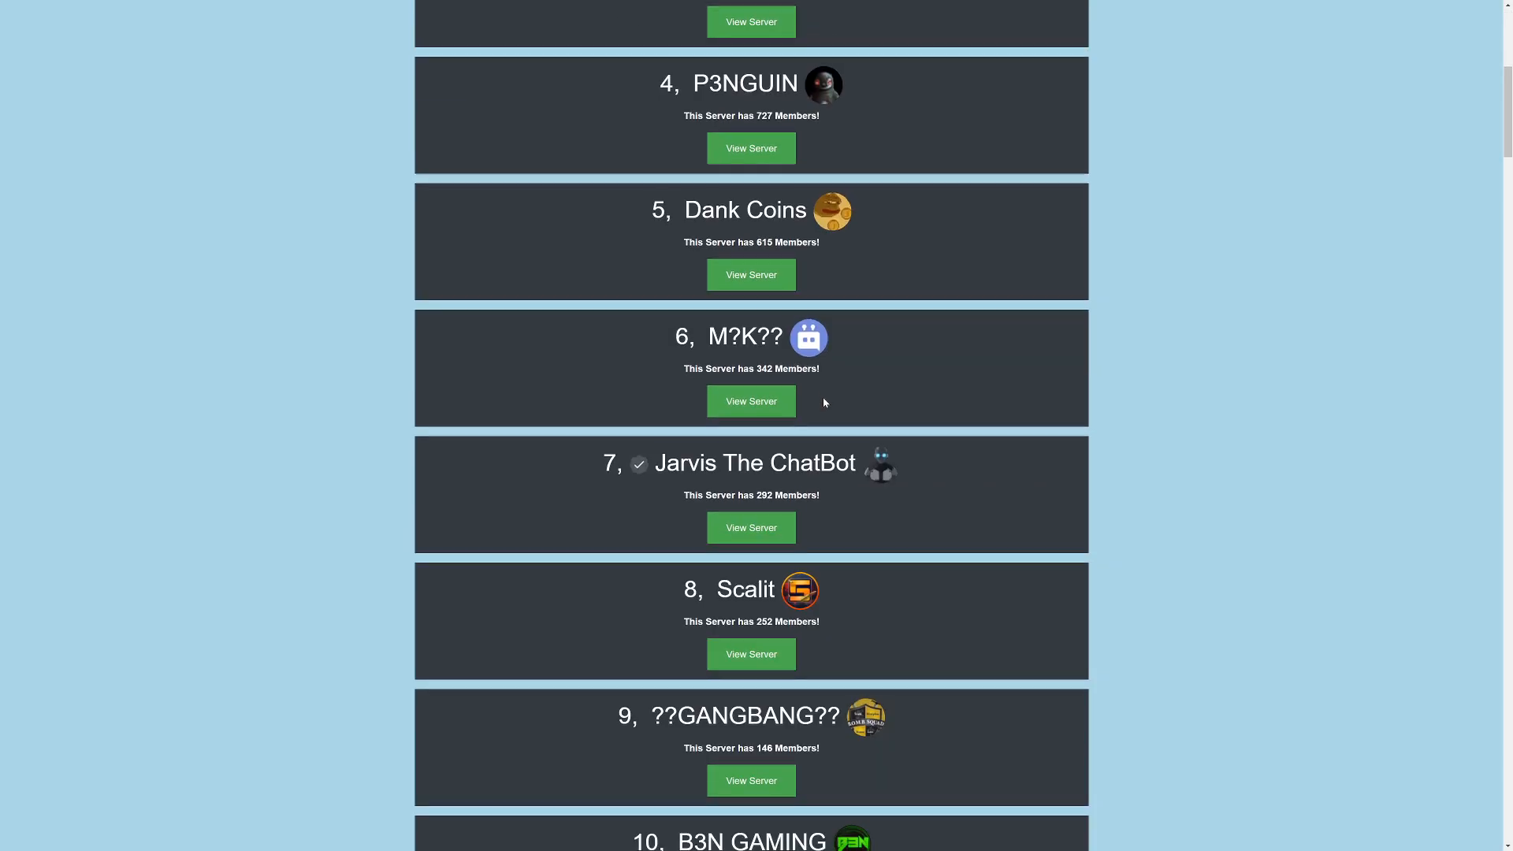
scroll(down, 3)
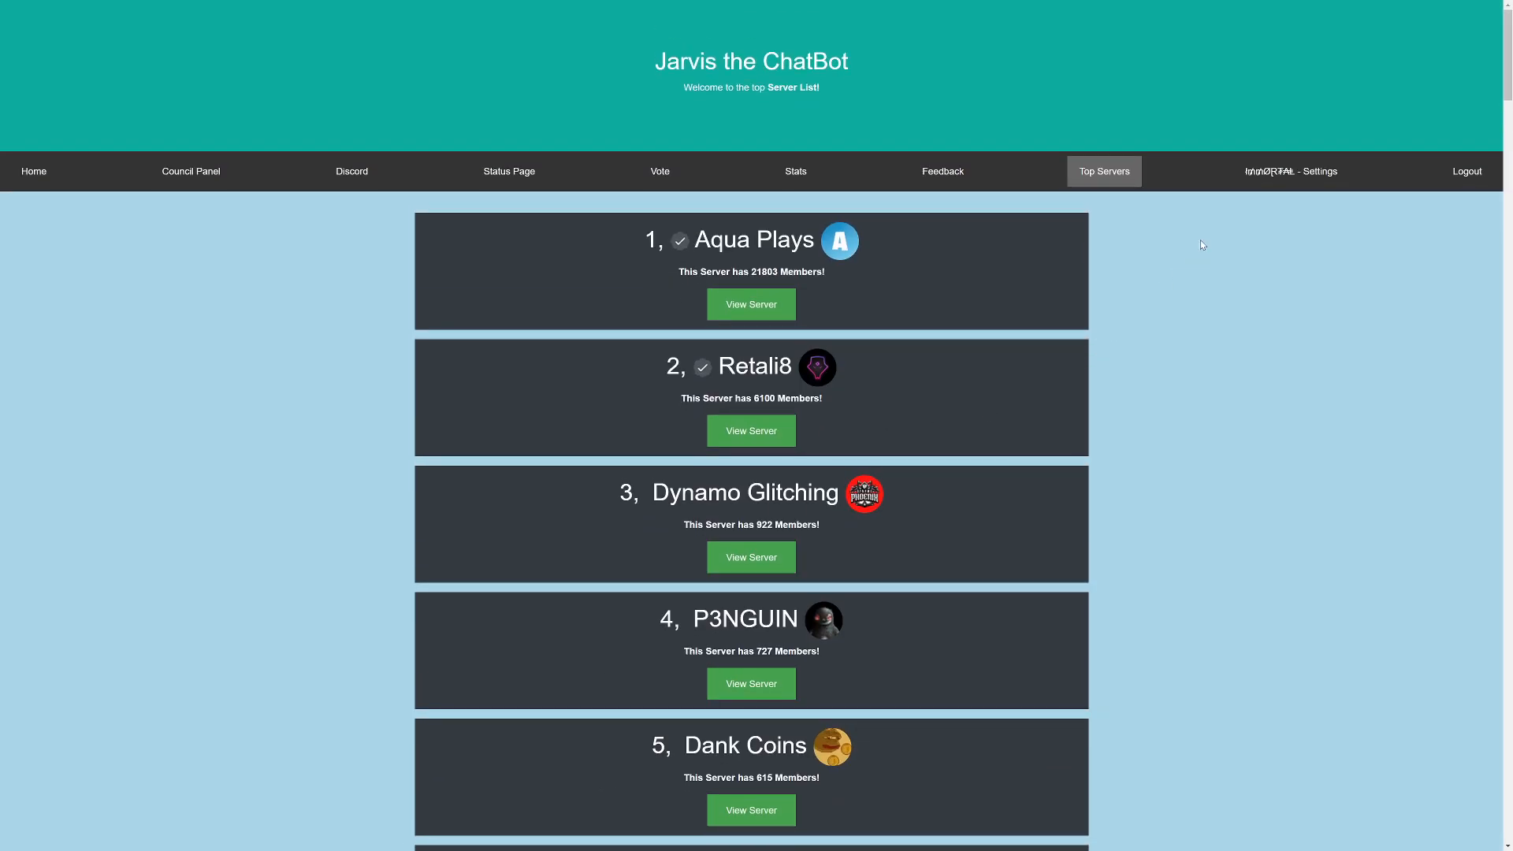
scroll(down, 3)
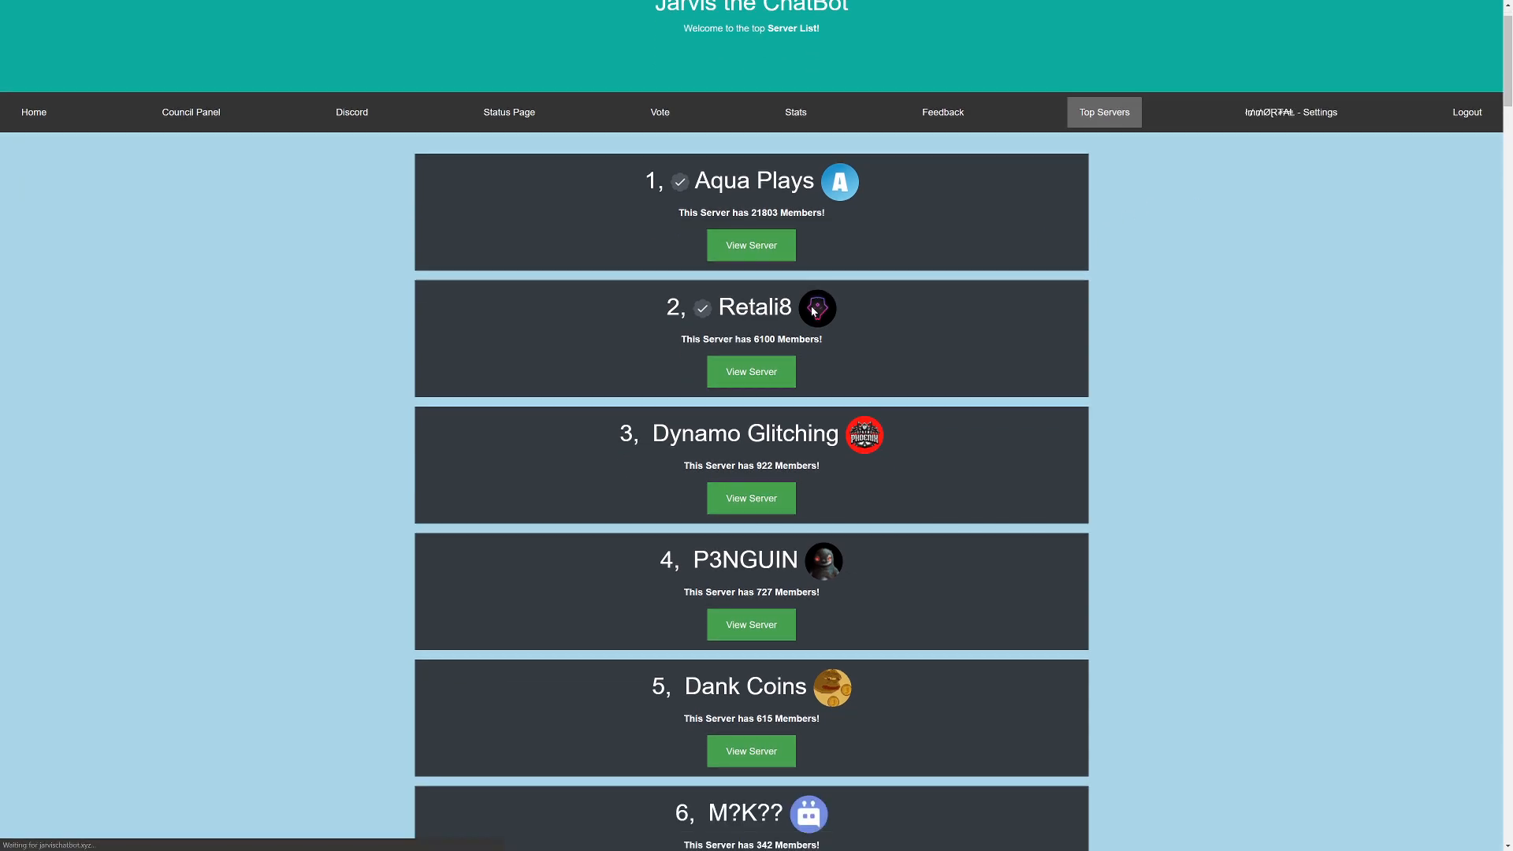
click(1289, 112)
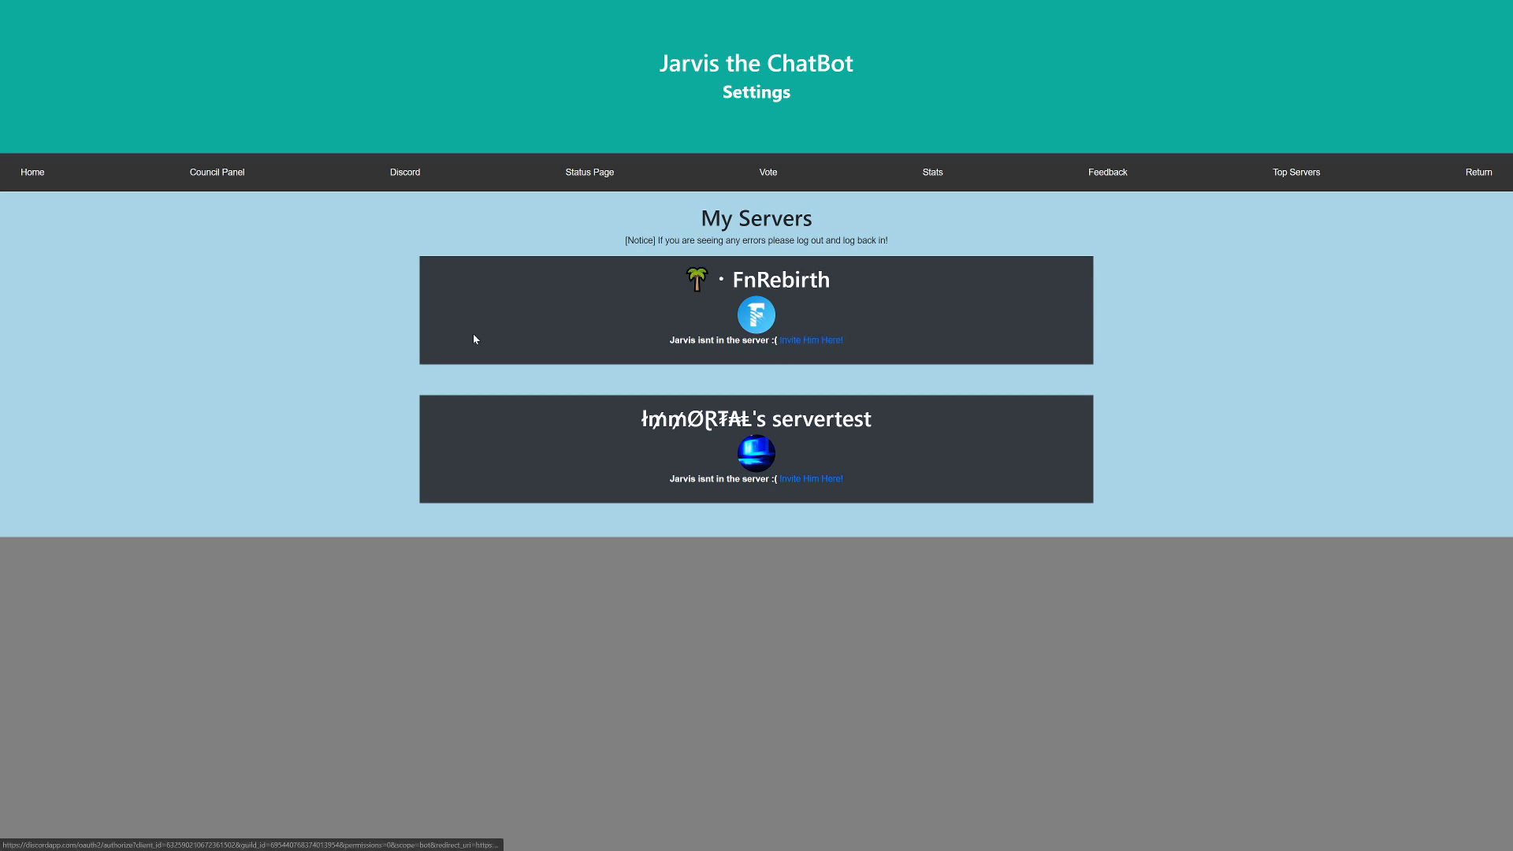
mouse_move(658, 476)
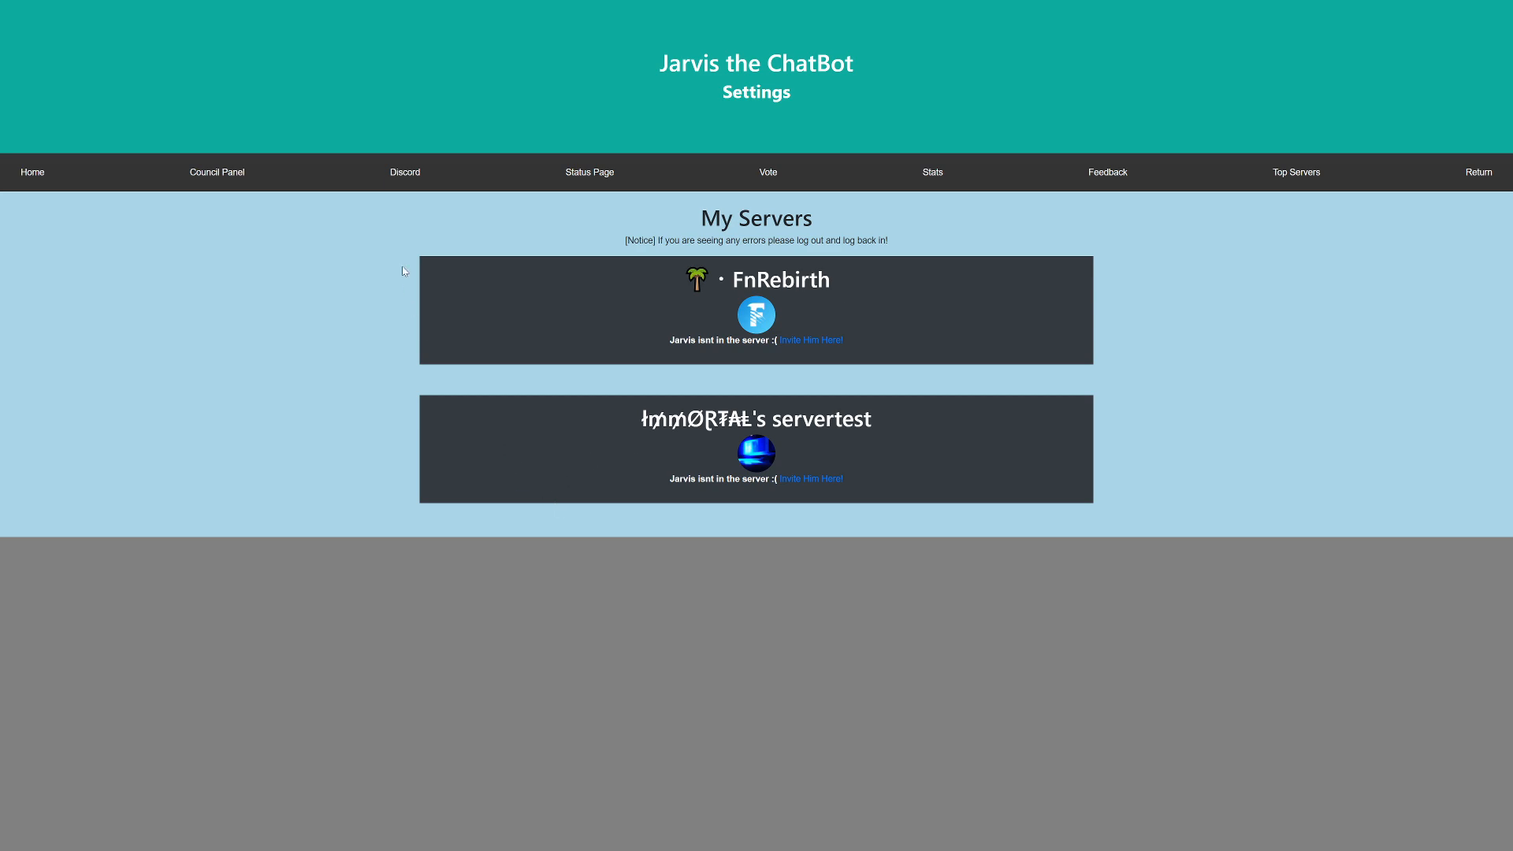
mouse_move(767, 172)
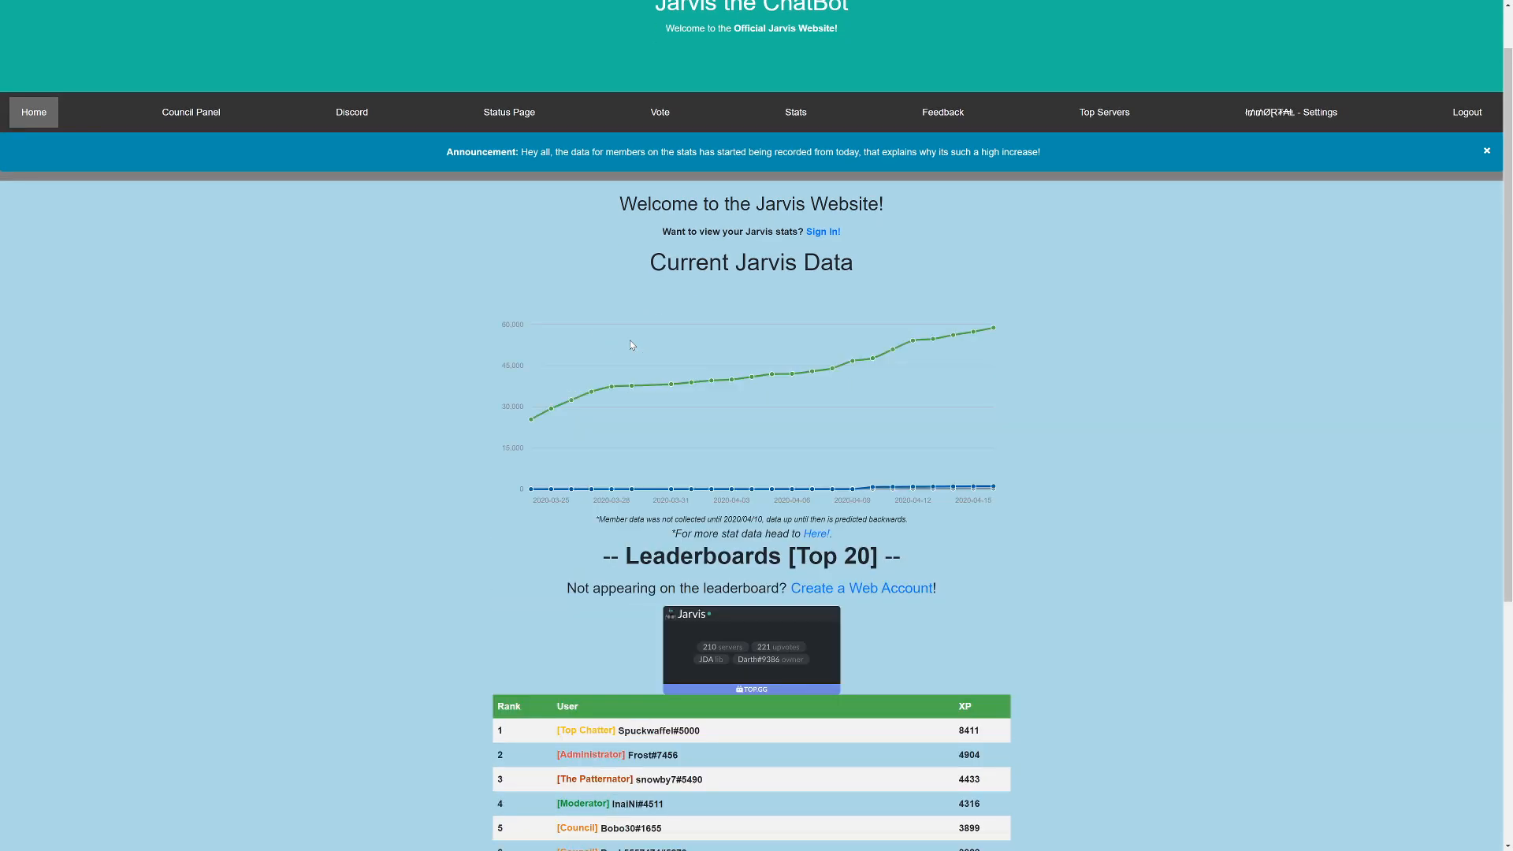
Step: Scroll down the Jarvis home page to the data chart and Top 20 leaderboard
scroll(down, 3)
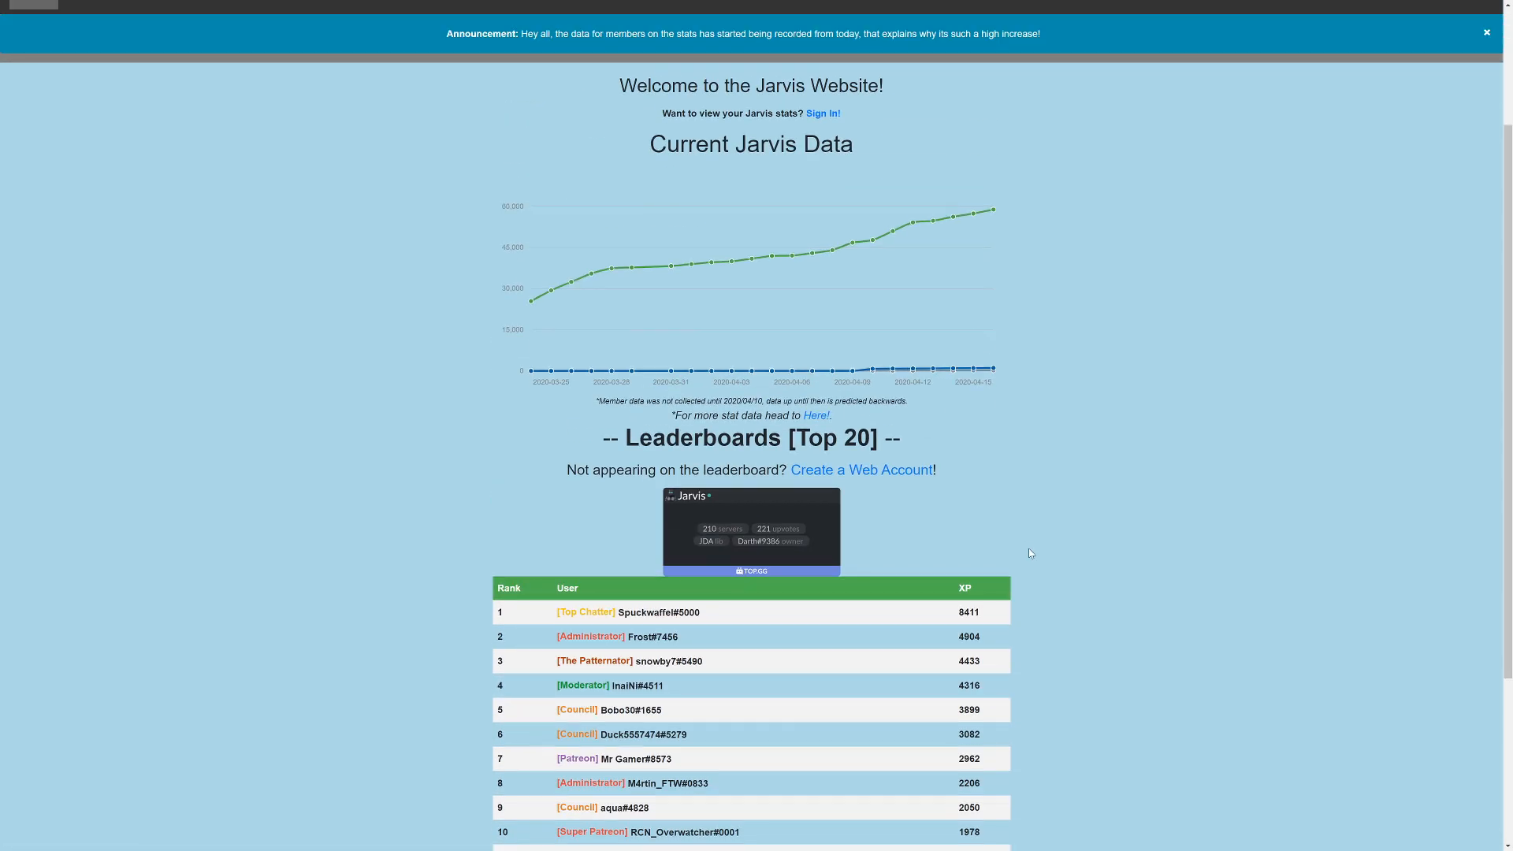